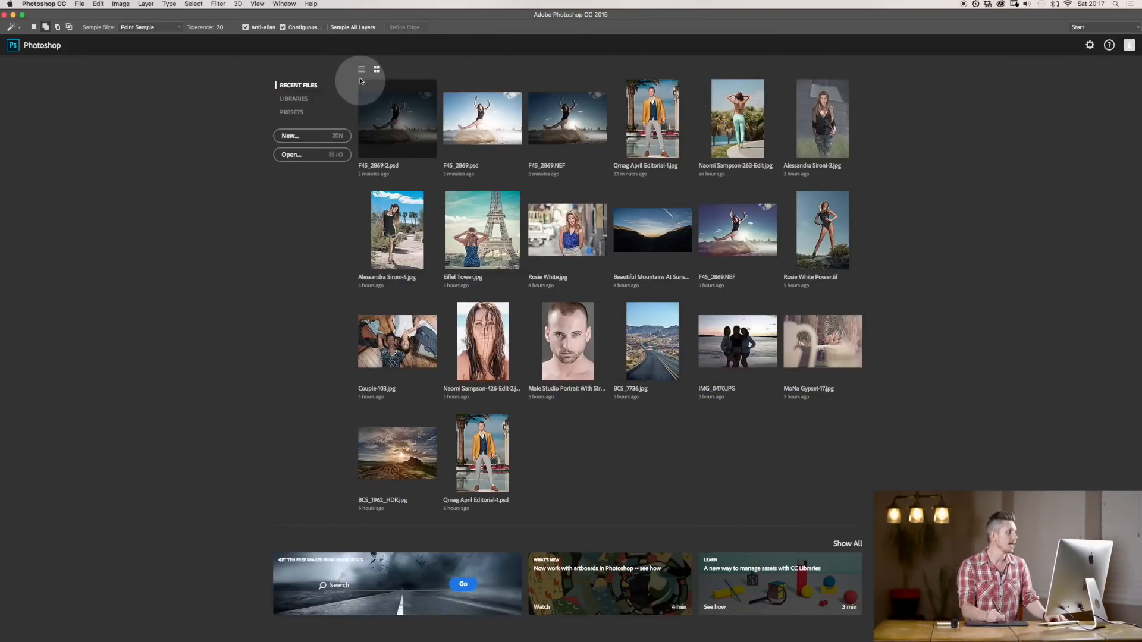
# Open the raw dancer photo F45_2869.NEF in Camera Raw from Recent Files.
pyautogui.click(361, 69)
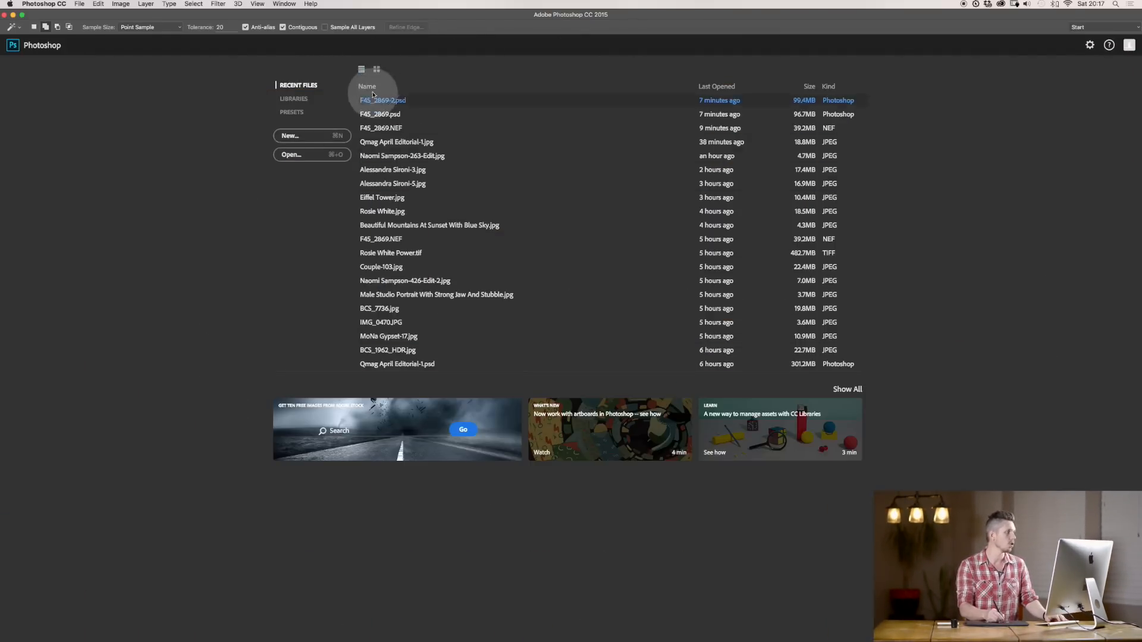
pyautogui.click(377, 69)
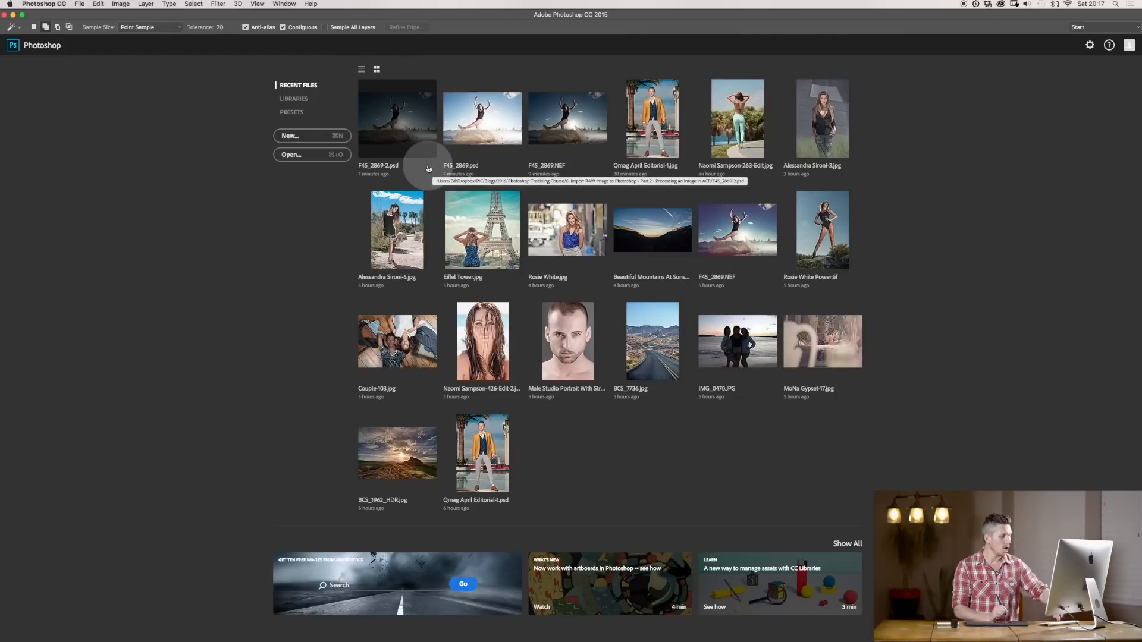
pyautogui.click(291, 154)
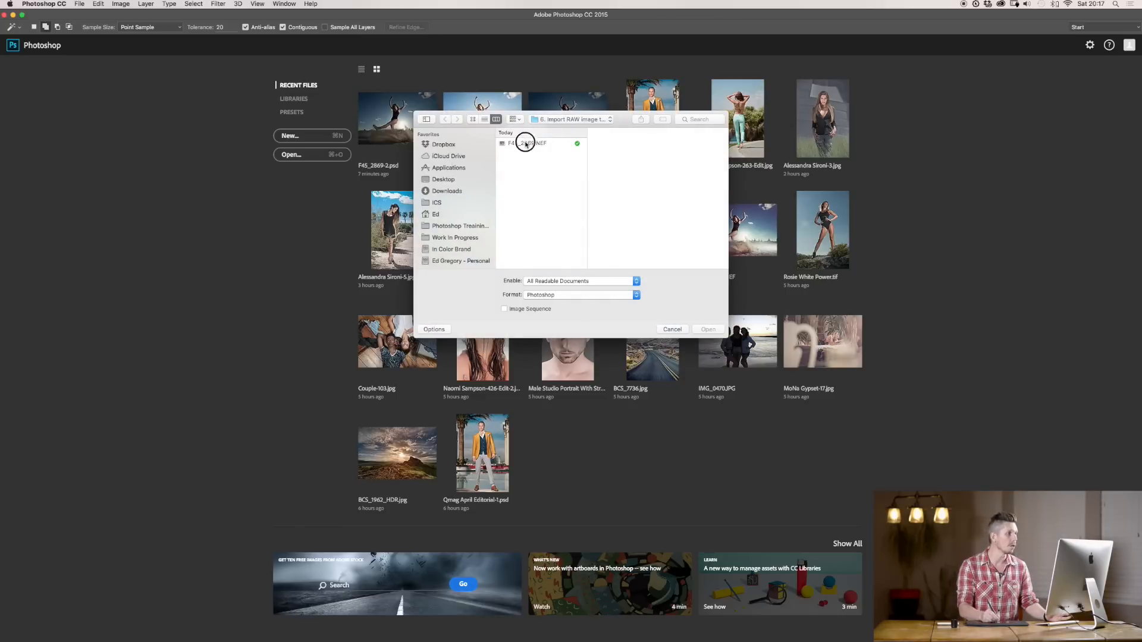
pyautogui.click(526, 143)
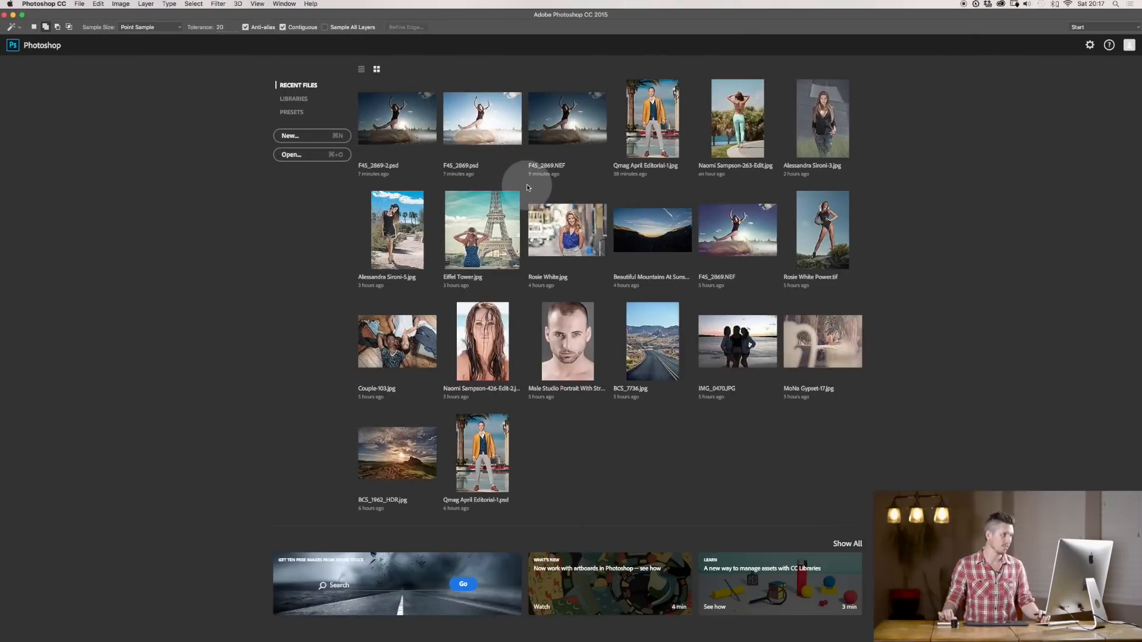
pyautogui.doubleClick(567, 118)
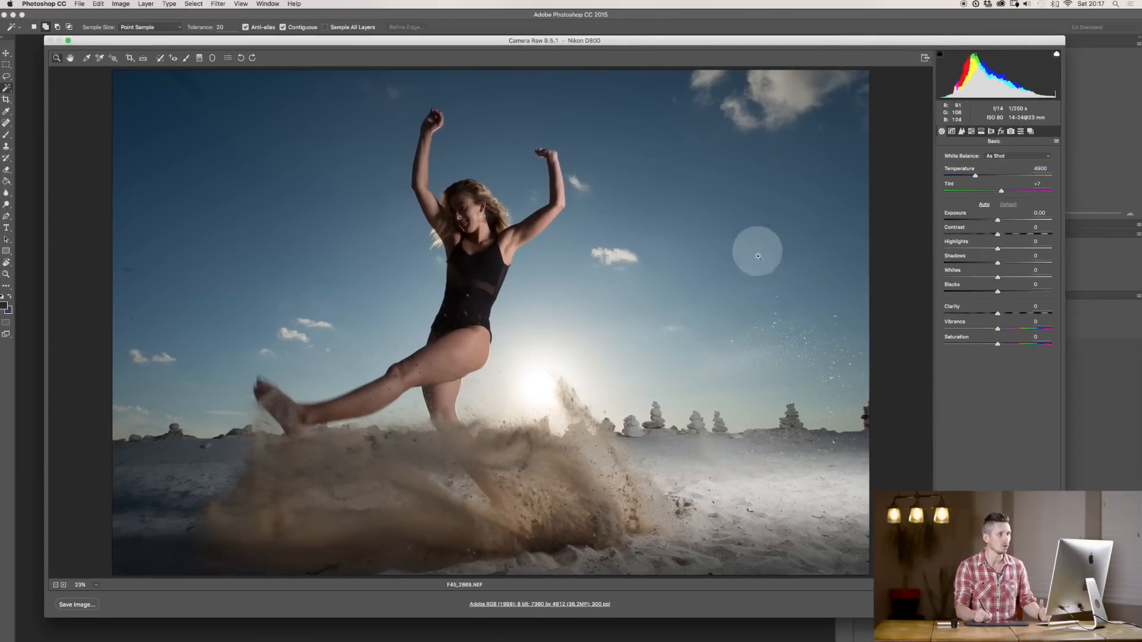
pyautogui.moveTo(791, 211)
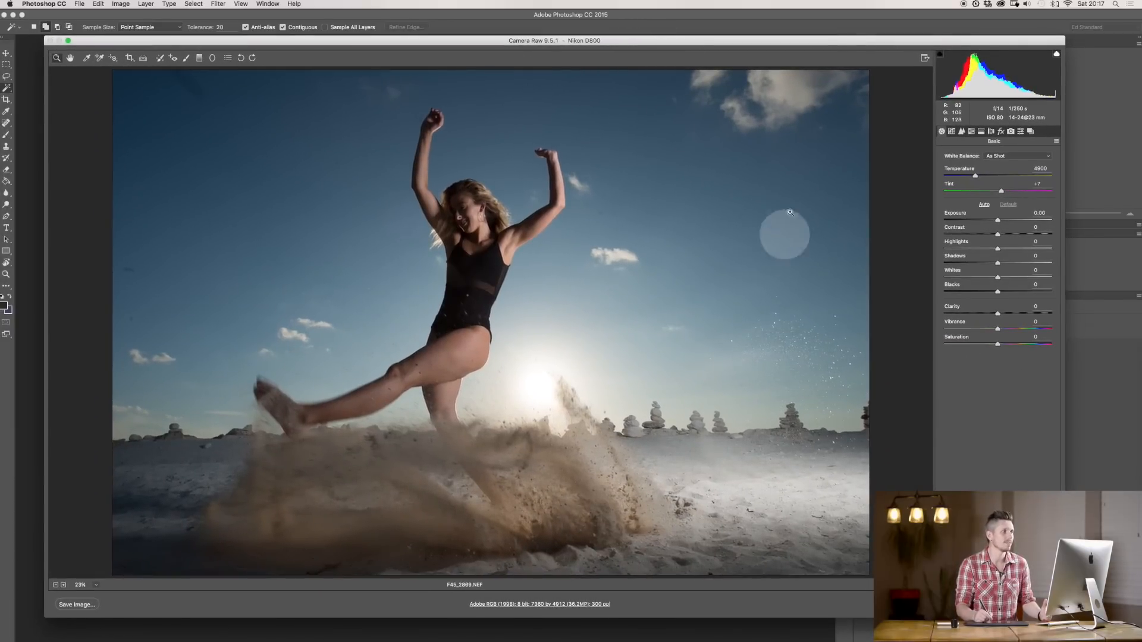
pyautogui.moveTo(444, 538)
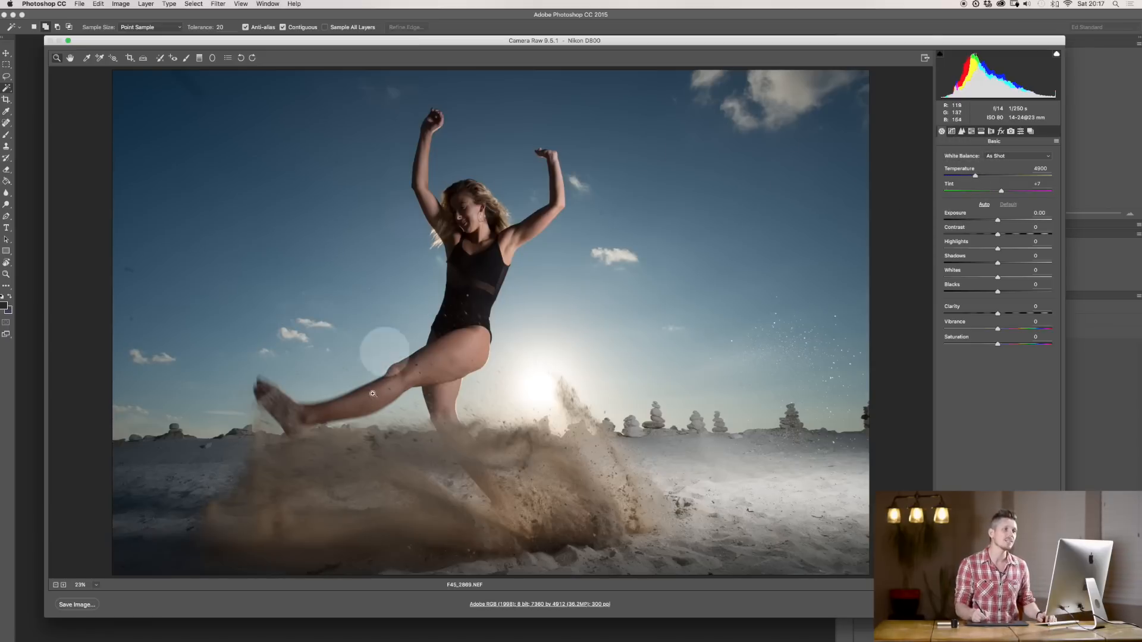
# Set the dancer photo's Exposure to +1.00.
pyautogui.moveTo(998, 220); pyautogui.dragTo(1016, 220)
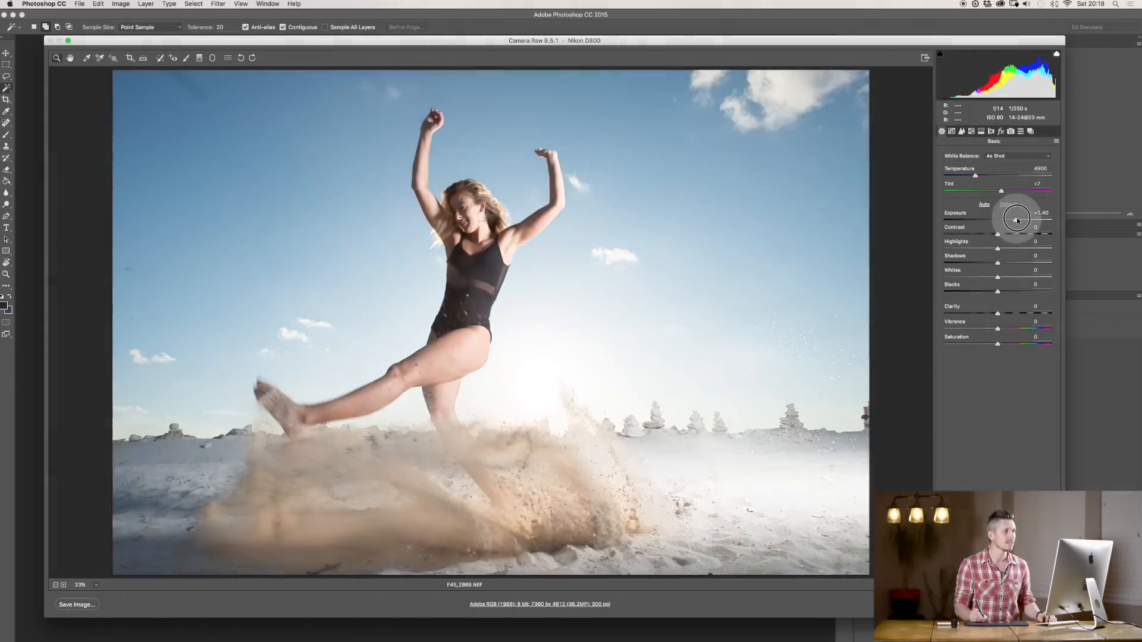
pyautogui.moveTo(1018, 219); pyautogui.dragTo(1005, 220)
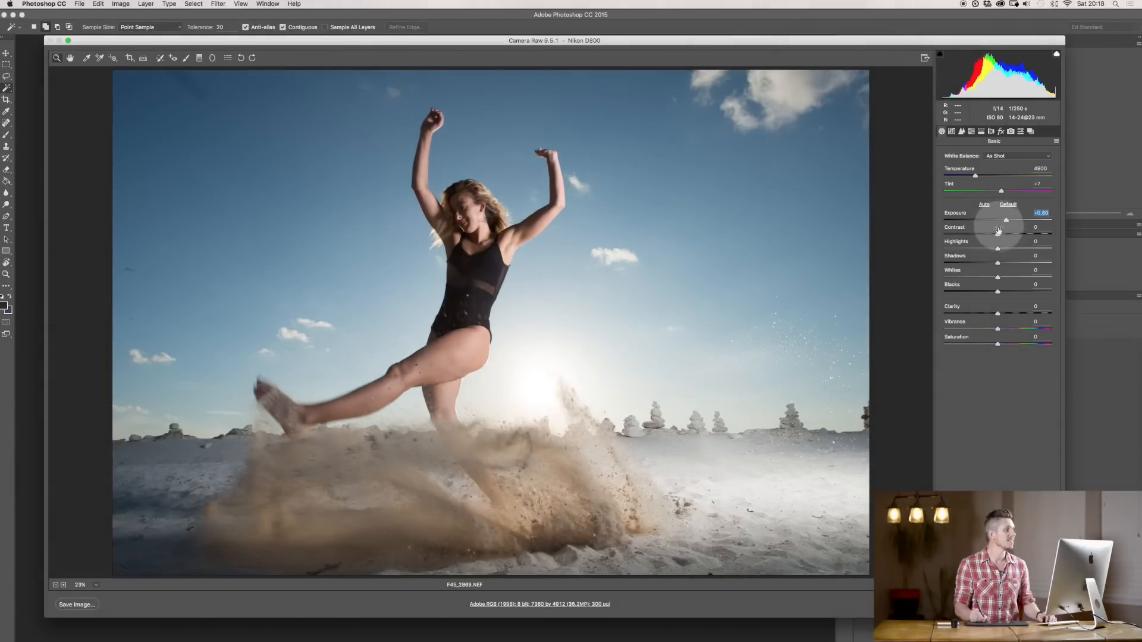
pyautogui.moveTo(1009, 220); pyautogui.dragTo(1004, 221)
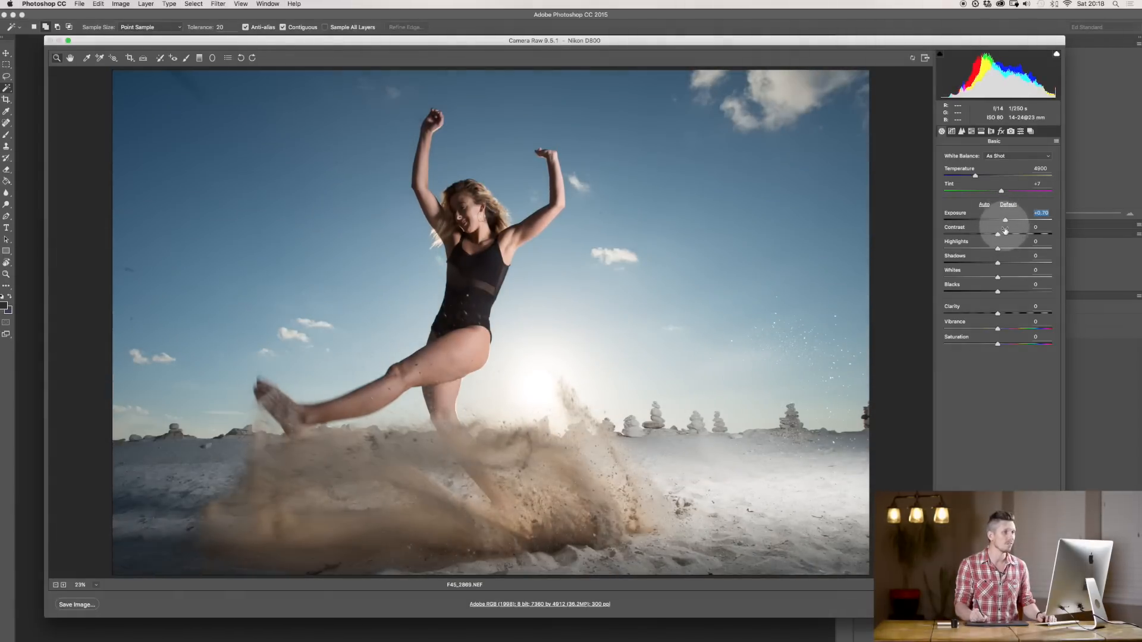
pyautogui.moveTo(1005, 220); pyautogui.dragTo(1008, 220)
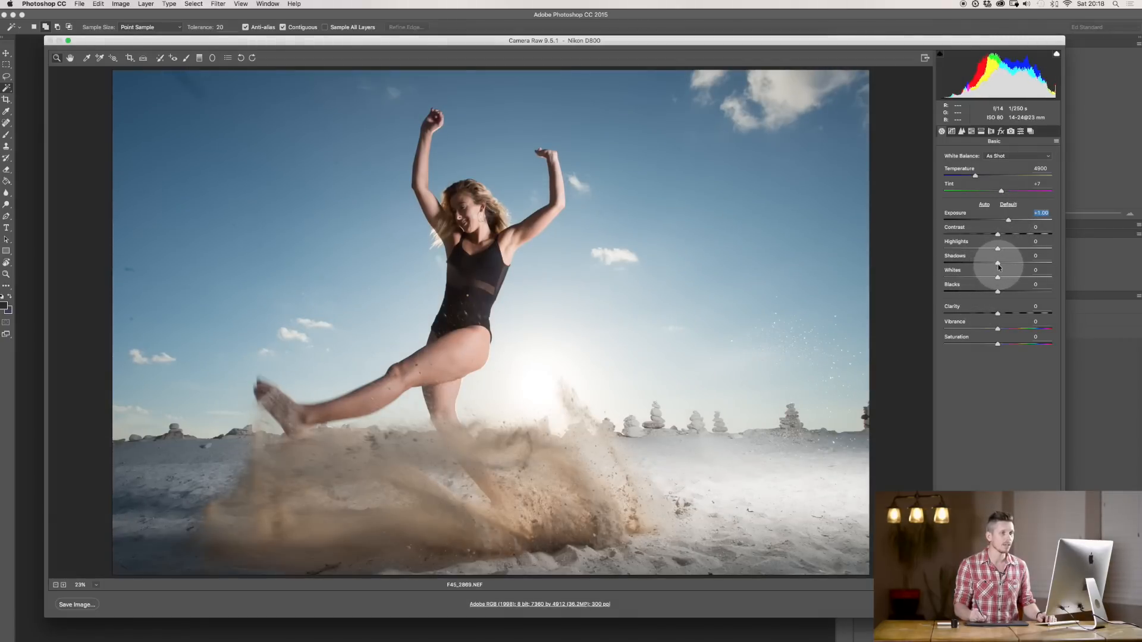
# Set Highlights -85, Whites -41, Shadows +42 and Vibrance +32.
pyautogui.moveTo(998, 248); pyautogui.dragTo(994, 251)
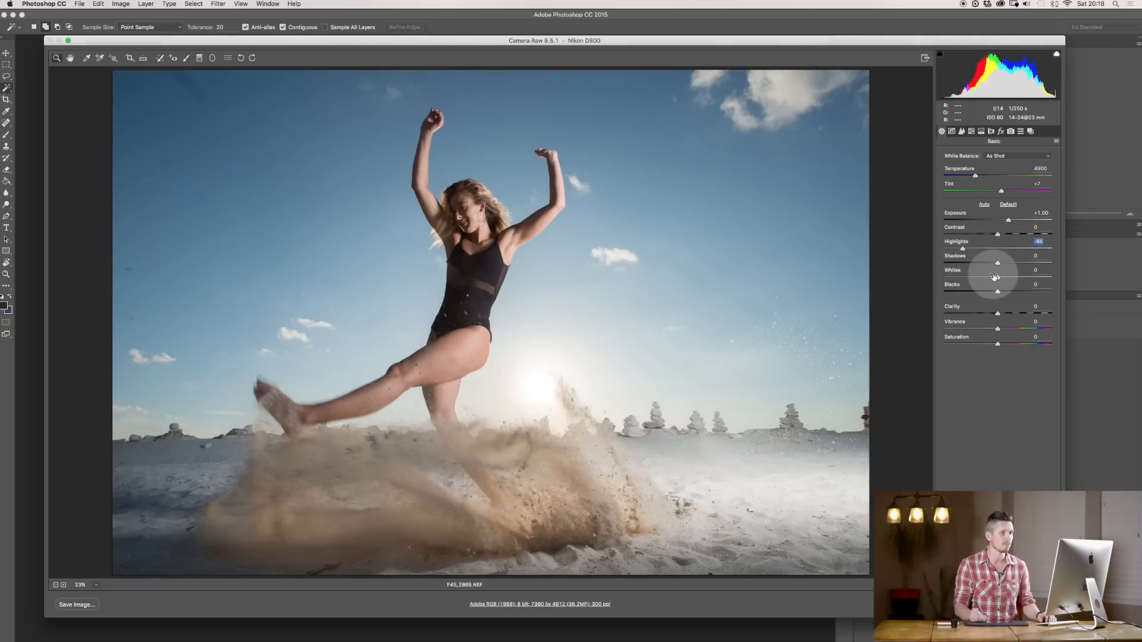
pyautogui.moveTo(998, 277); pyautogui.dragTo(979, 278)
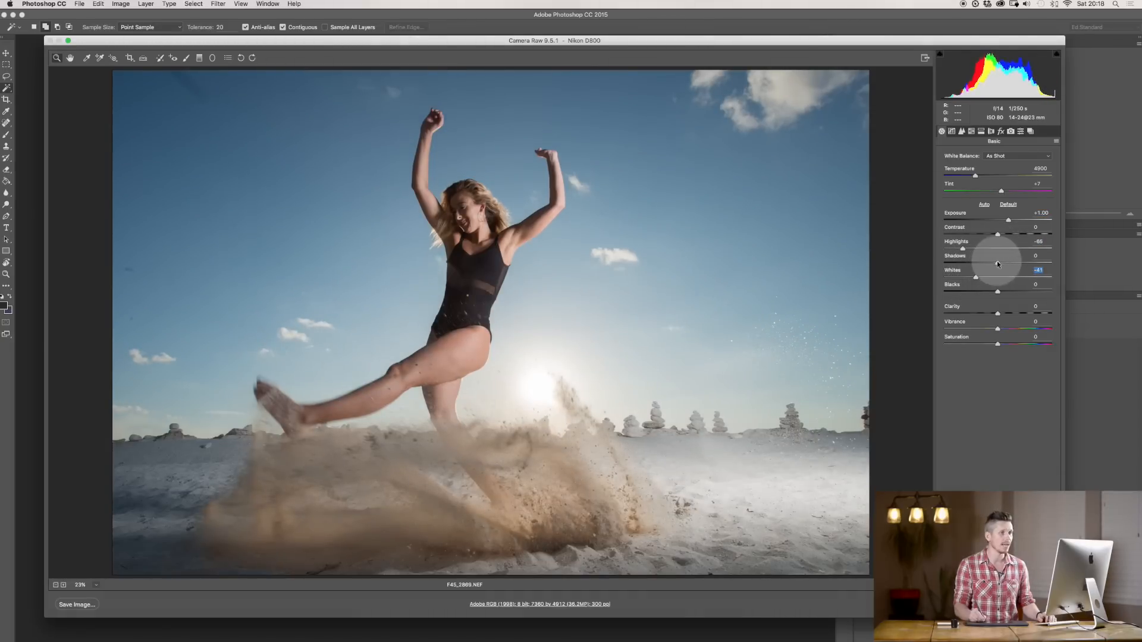
pyautogui.moveTo(997, 262); pyautogui.dragTo(1023, 263)
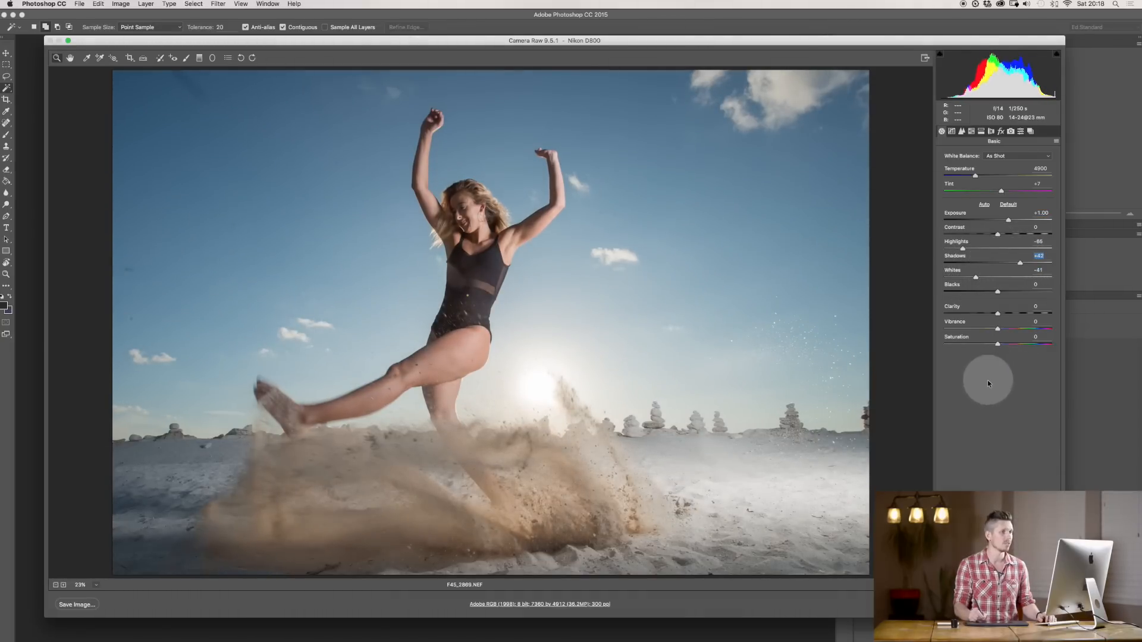
pyautogui.moveTo(995, 331)
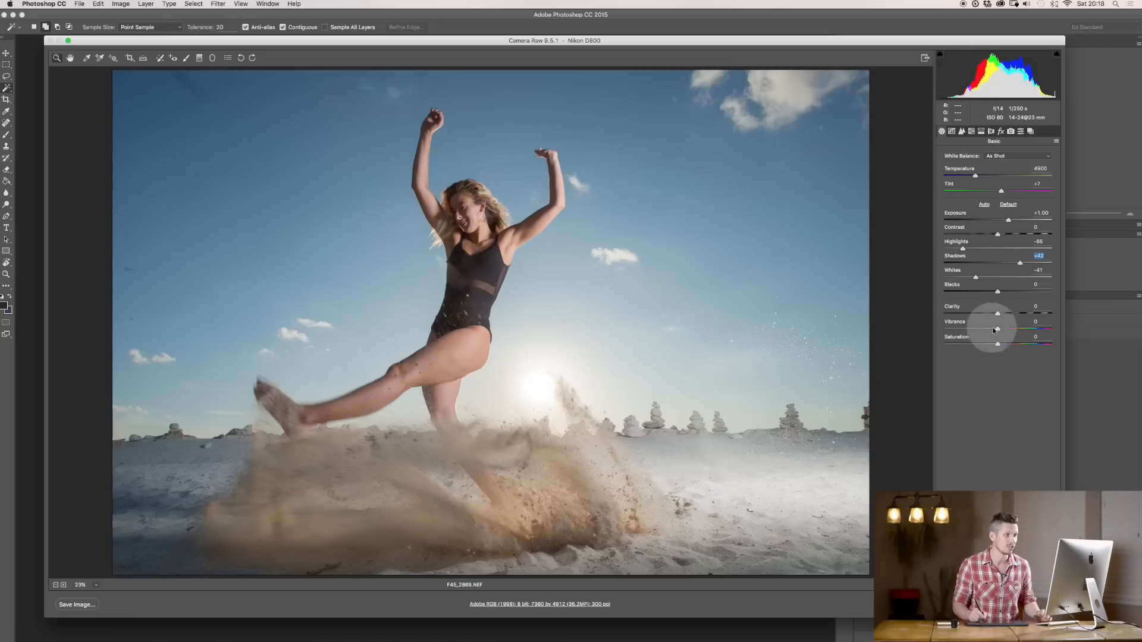
pyautogui.moveTo(997, 329); pyautogui.dragTo(1030, 329)
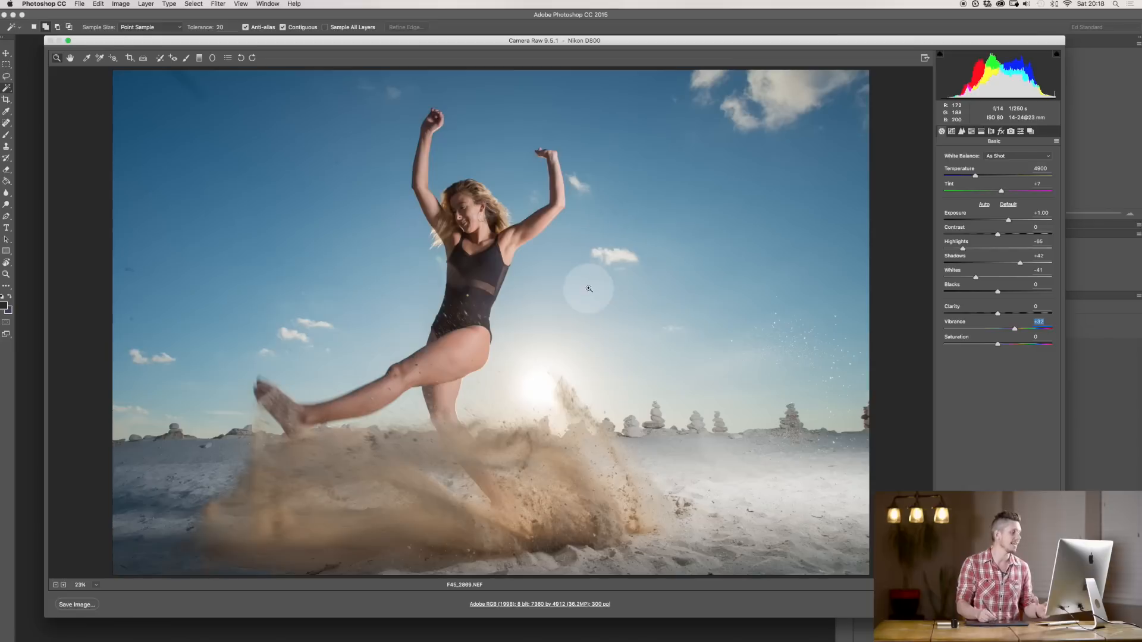
pyautogui.moveTo(646, 256)
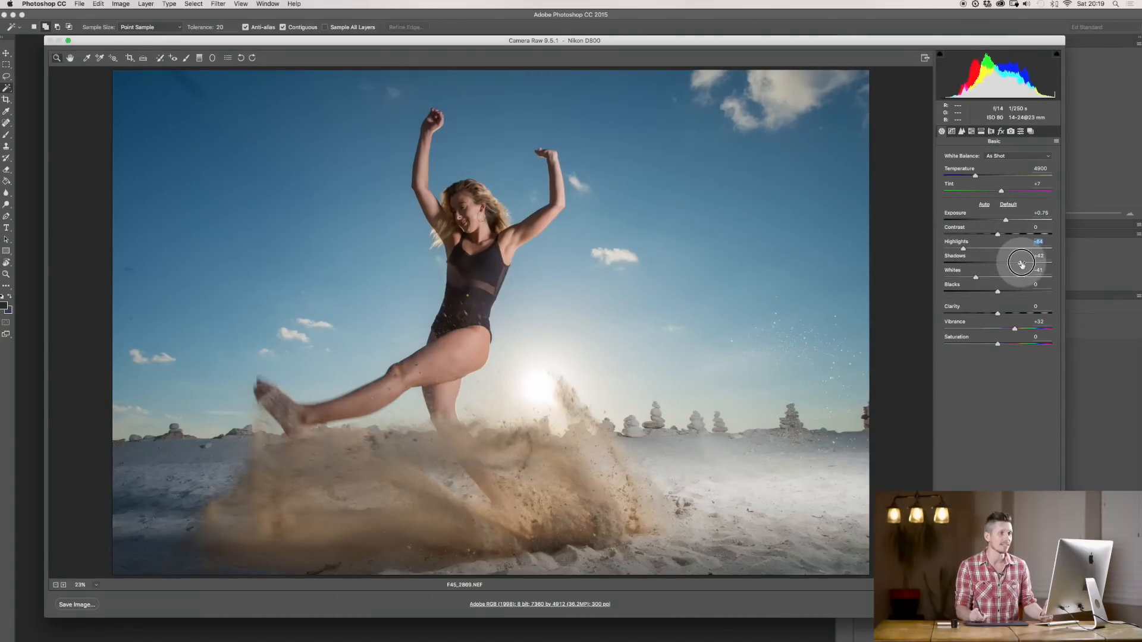
# Raise the Shadows slider higher and bring up the Lens Corrections panel.
pyautogui.moveTo(1022, 263); pyautogui.dragTo(1034, 255)
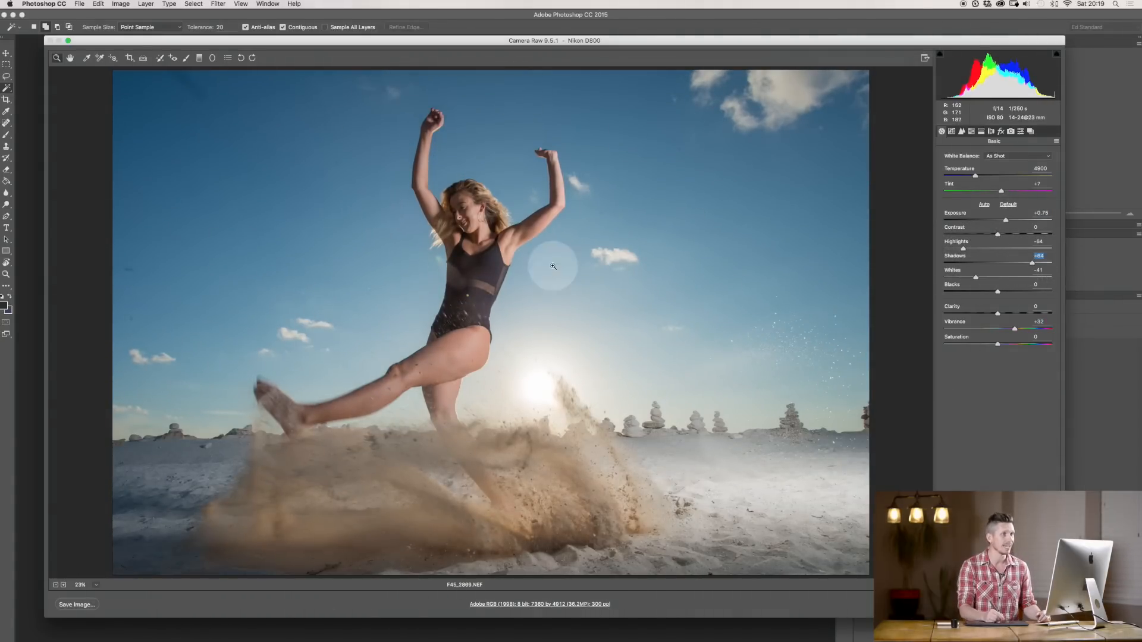
pyautogui.click(981, 131)
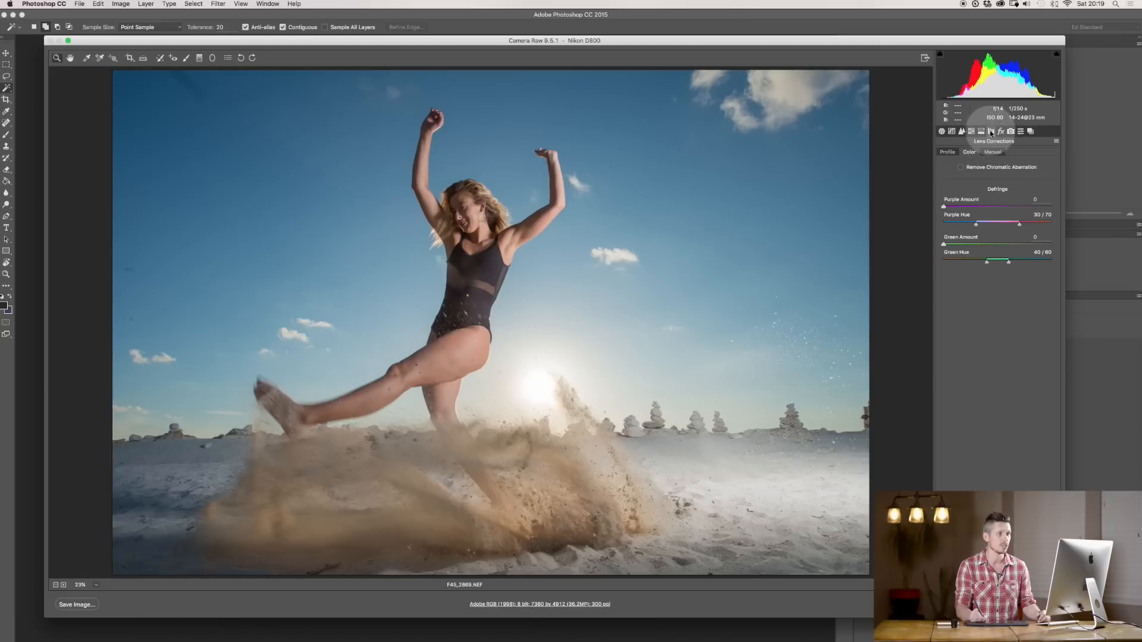
# Enable lens profile corrections for the Nikon 14-24mm lens and straighten the horizon.
pyautogui.click(948, 152)
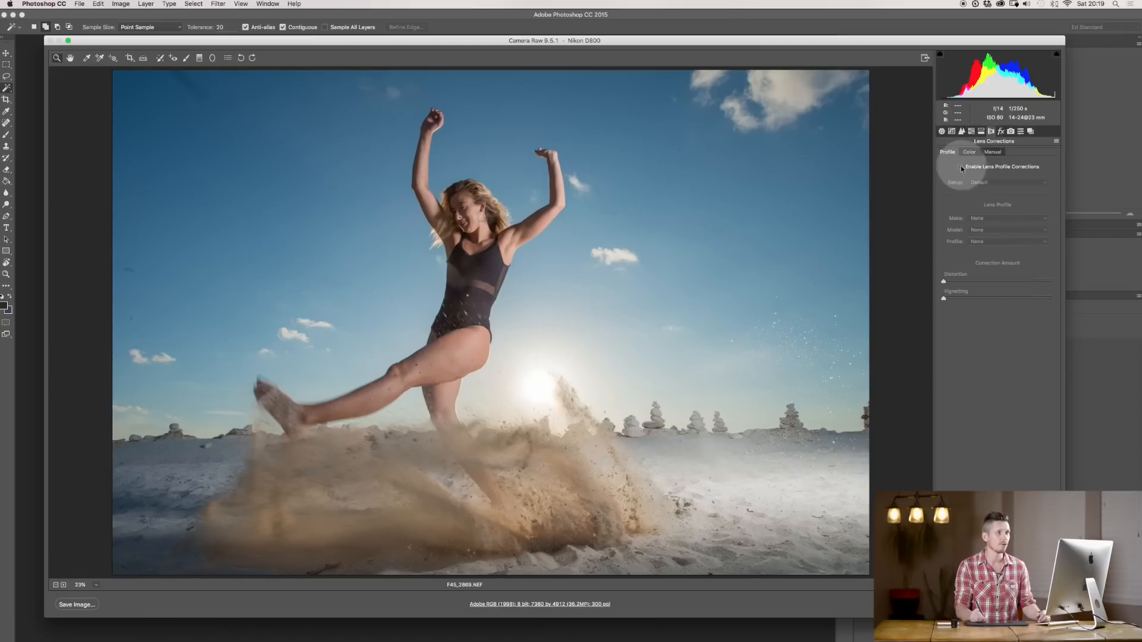
pyautogui.click(960, 166)
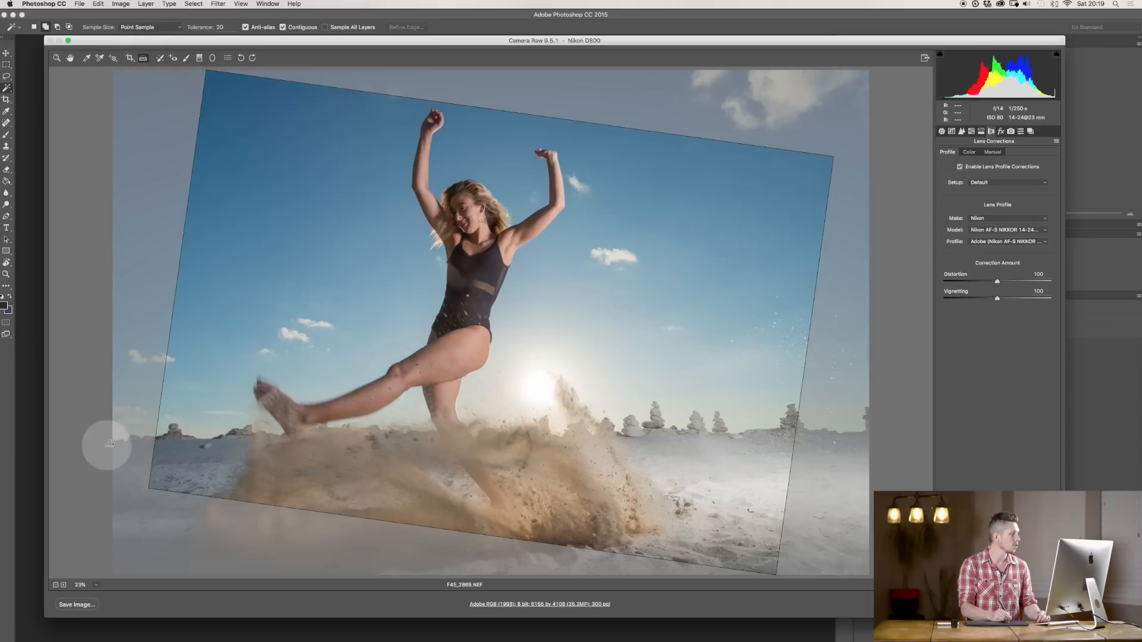
pyautogui.moveTo(108, 444); pyautogui.dragTo(980, 428)
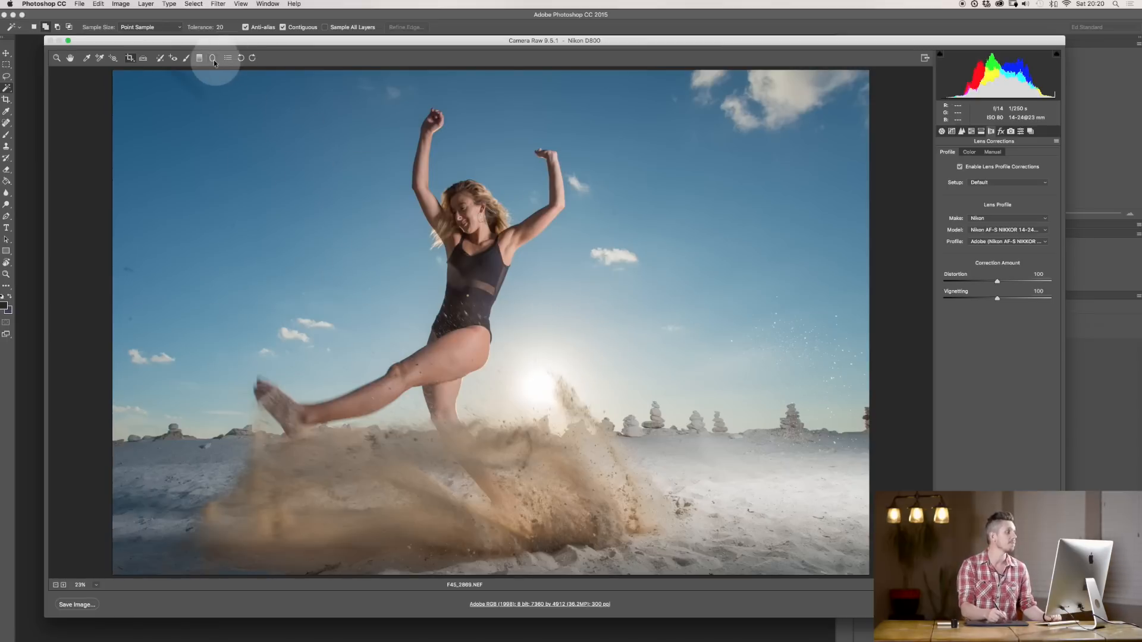
# Draw a radial filter around the dancer with about +1.99 exposure applied inside.
pyautogui.click(213, 58)
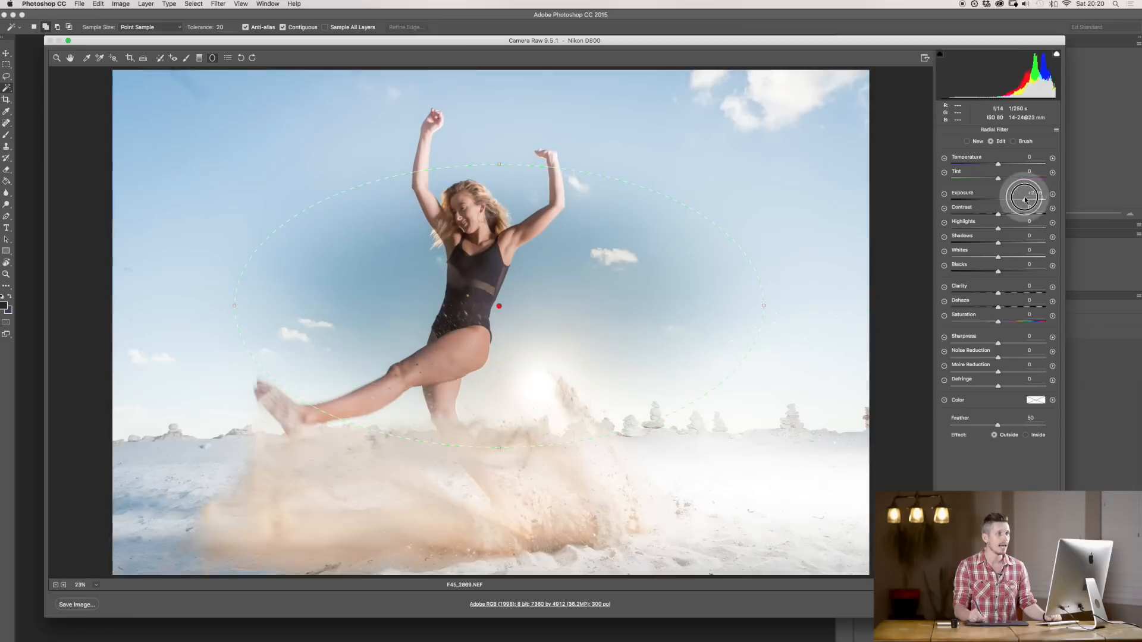
pyautogui.moveTo(998, 200); pyautogui.dragTo(1023, 200)
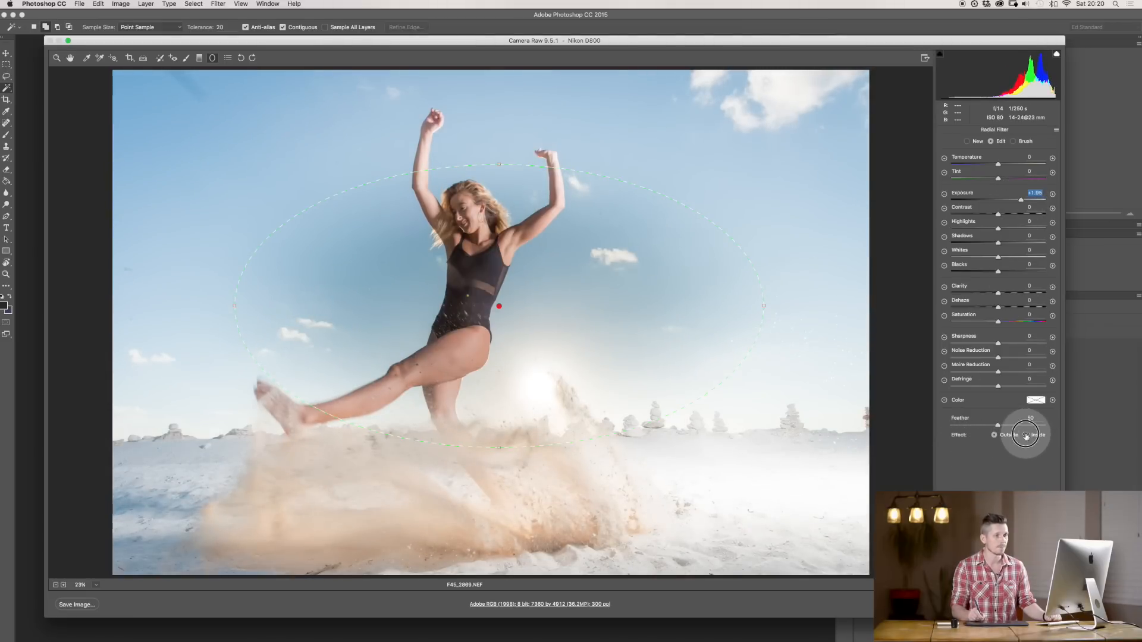
pyautogui.click(995, 435)
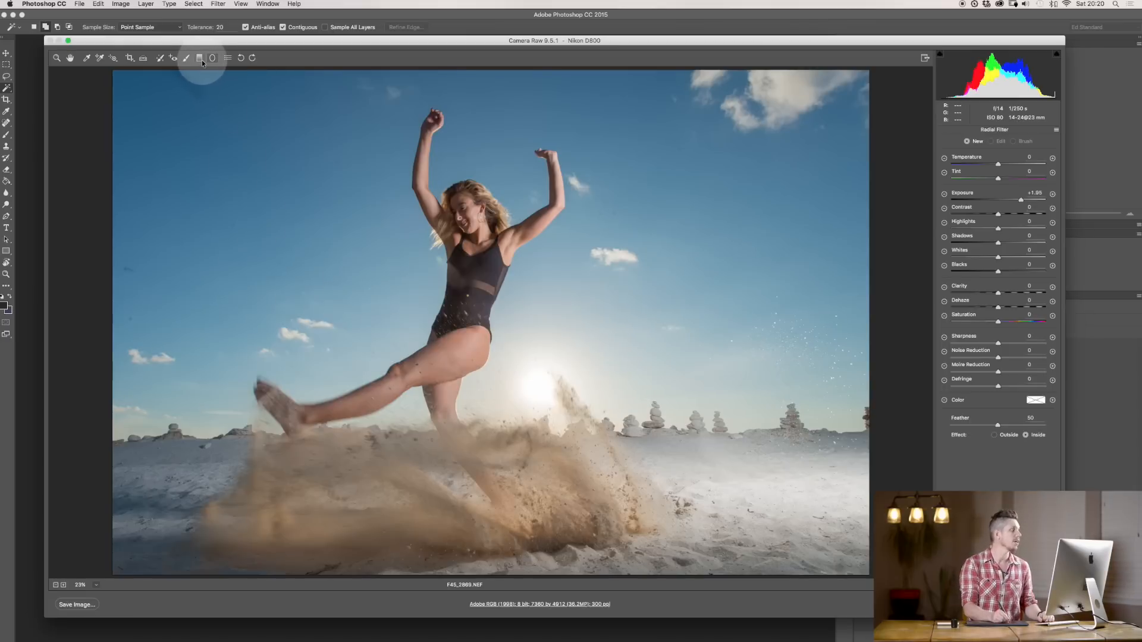
pyautogui.moveTo(186, 59)
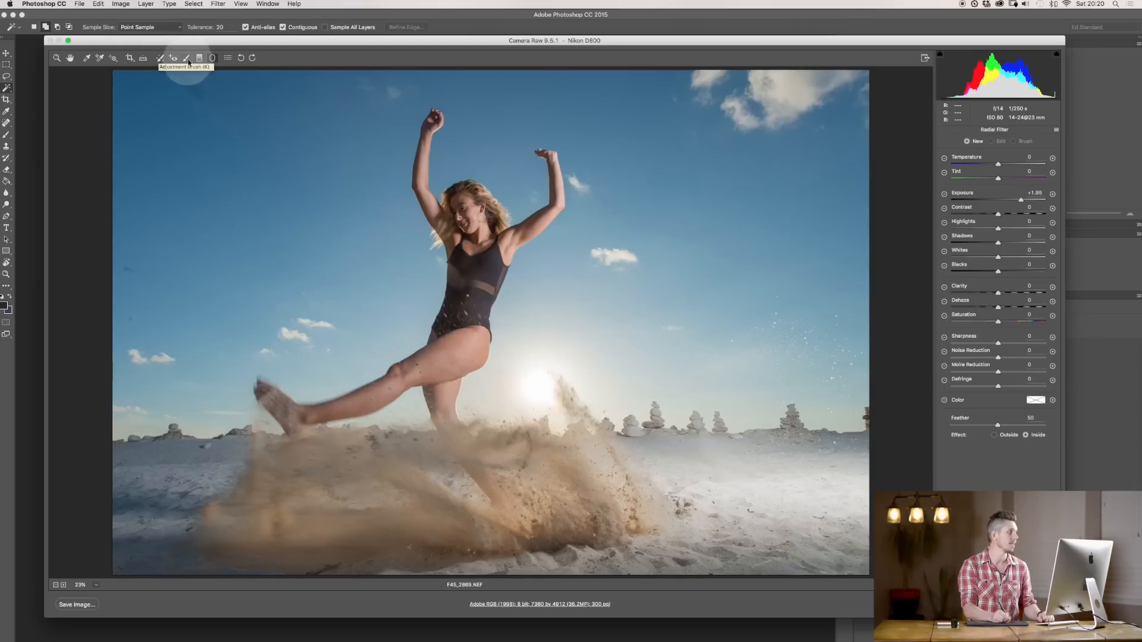
pyautogui.moveTo(551, 499)
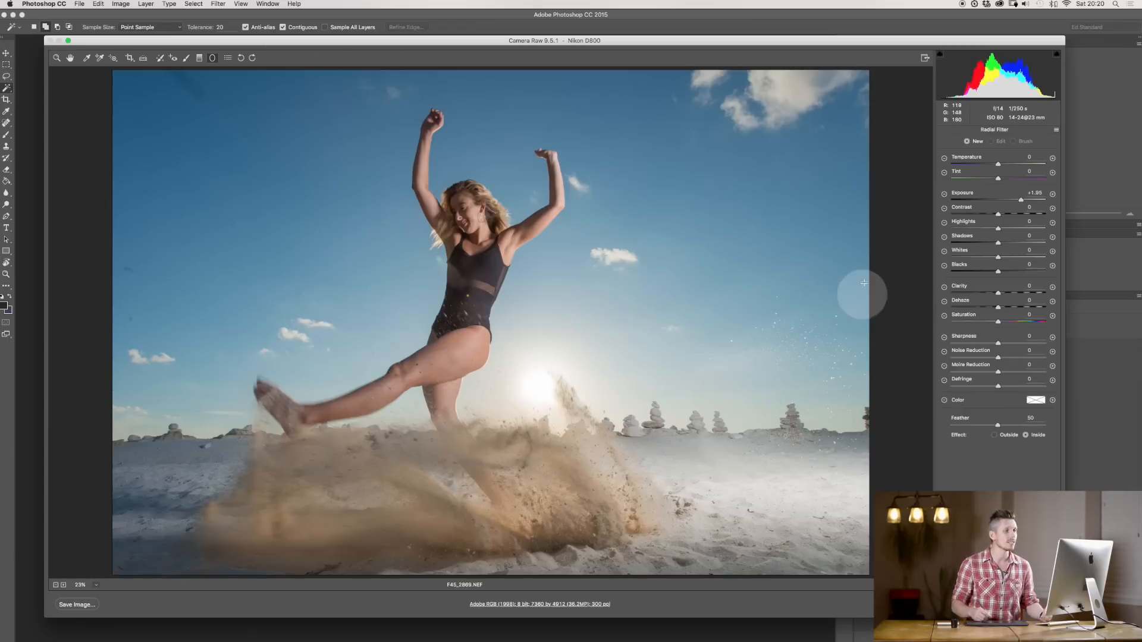
pyautogui.moveTo(870, 310)
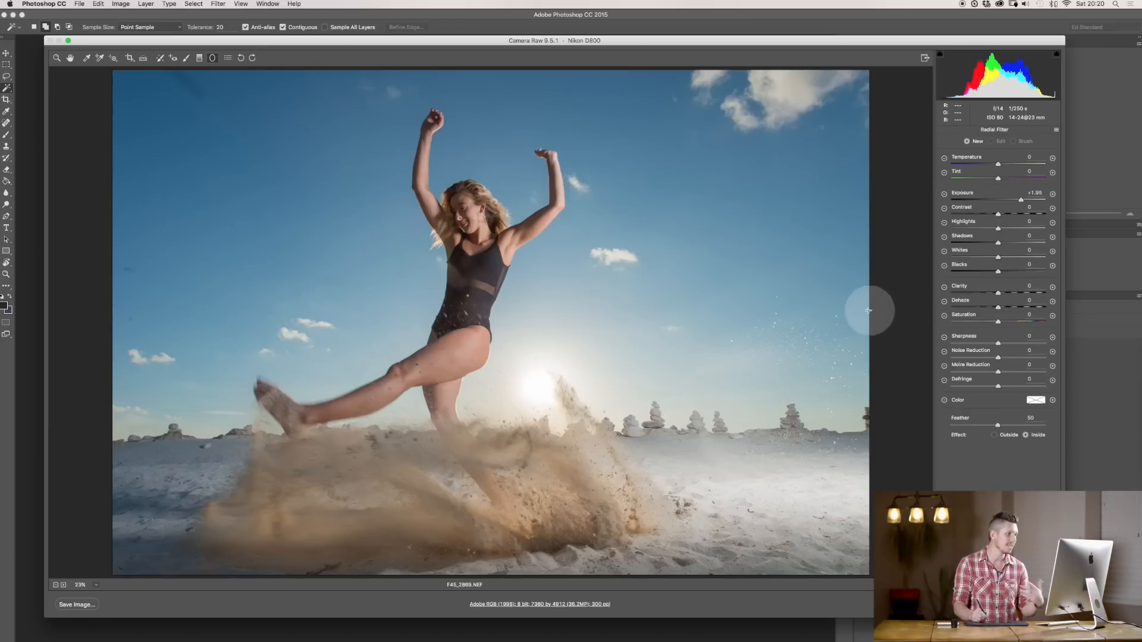
# Brush an adjustment over the swimsuit with Shadows lowered to about -90.
pyautogui.click(185, 58)
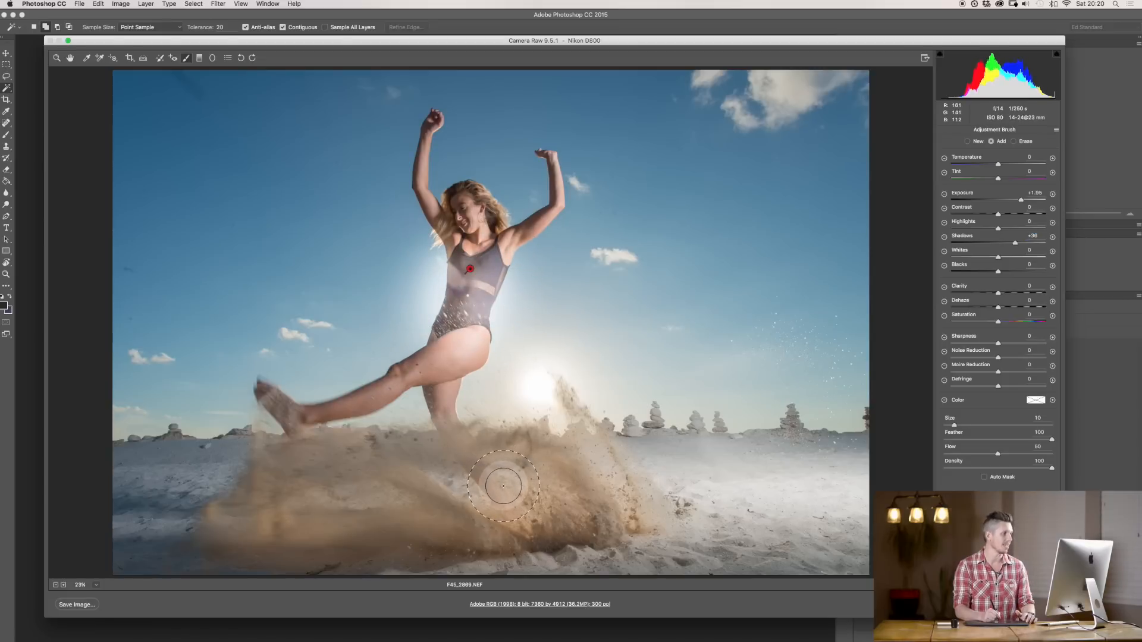
pyautogui.moveTo(1035, 243); pyautogui.dragTo(1003, 242)
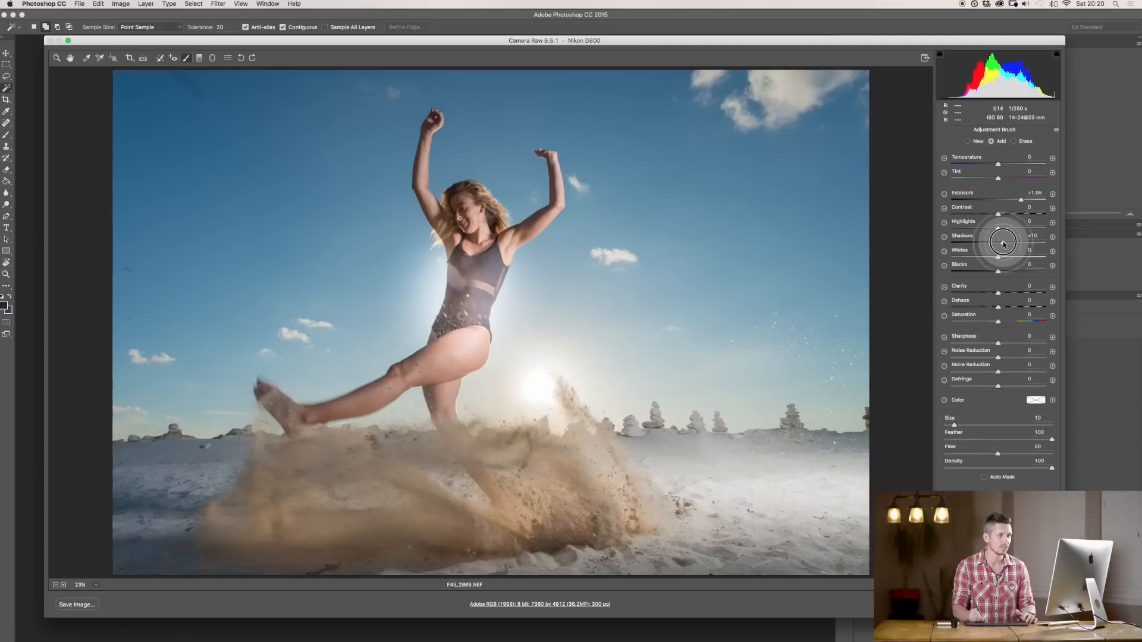
pyautogui.moveTo(1019, 236); pyautogui.dragTo(954, 236)
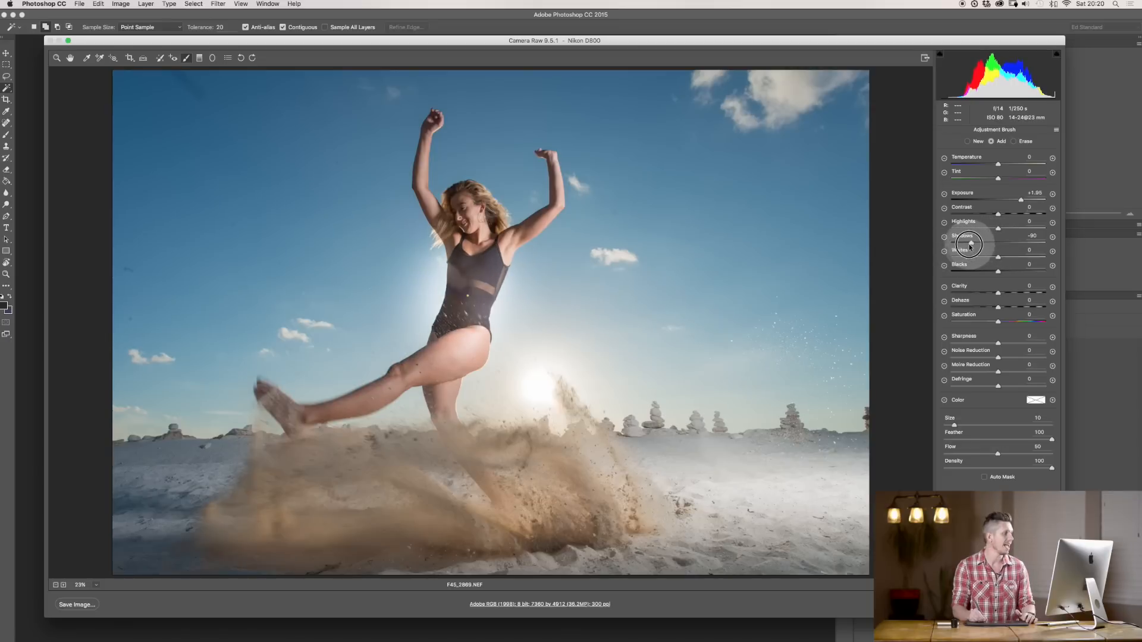
pyautogui.moveTo(947, 227); pyautogui.dragTo(1027, 227)
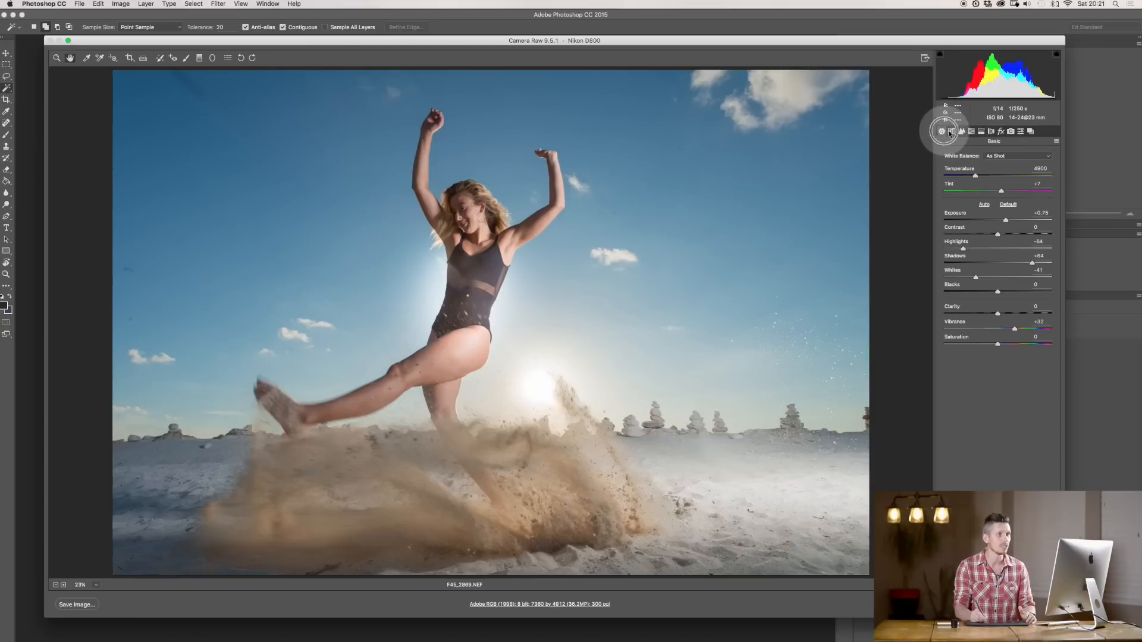
pyautogui.click(951, 131)
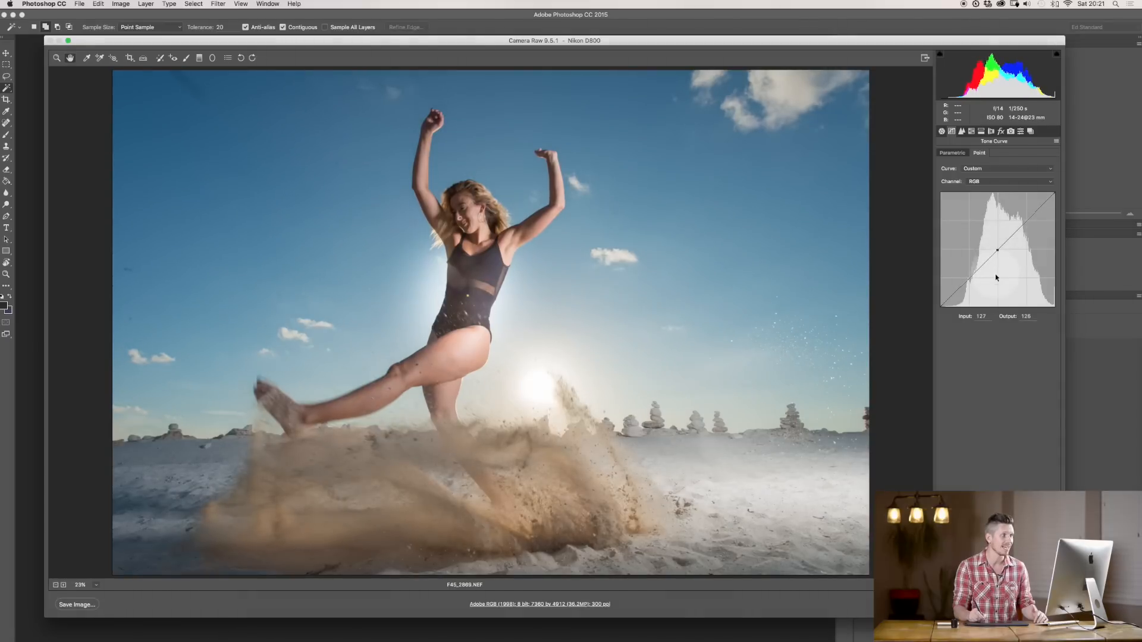
pyautogui.click(942, 131)
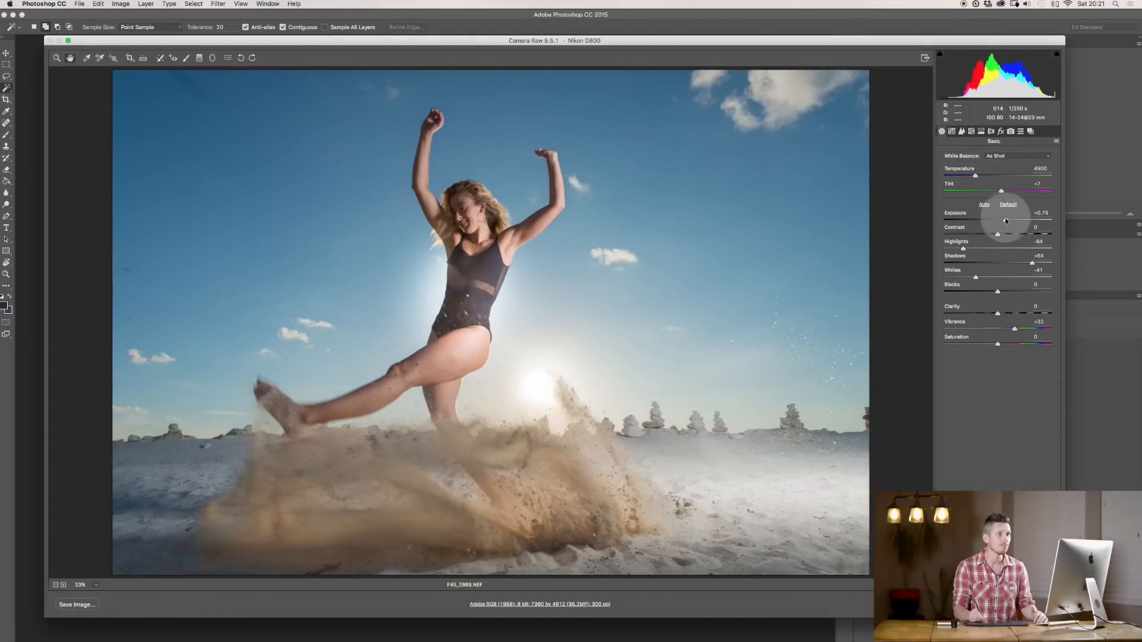
pyautogui.moveTo(1002, 219); pyautogui.dragTo(946, 219)
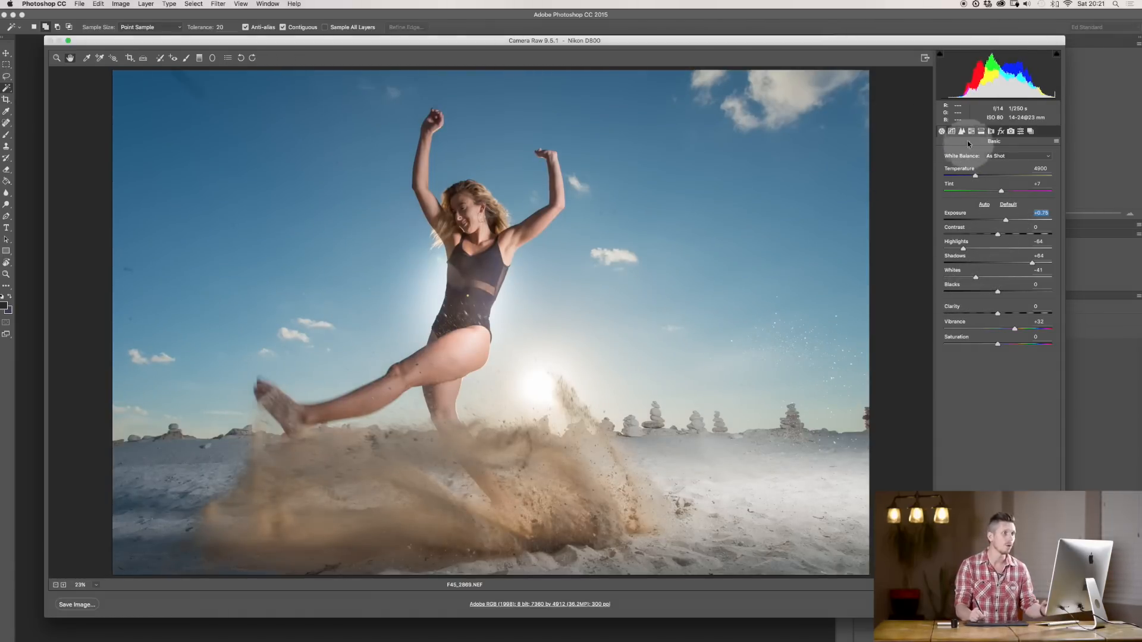
# Set Dehaze to +12 and experiment with the Camera Calibration shadows tint.
pyautogui.click(1002, 131)
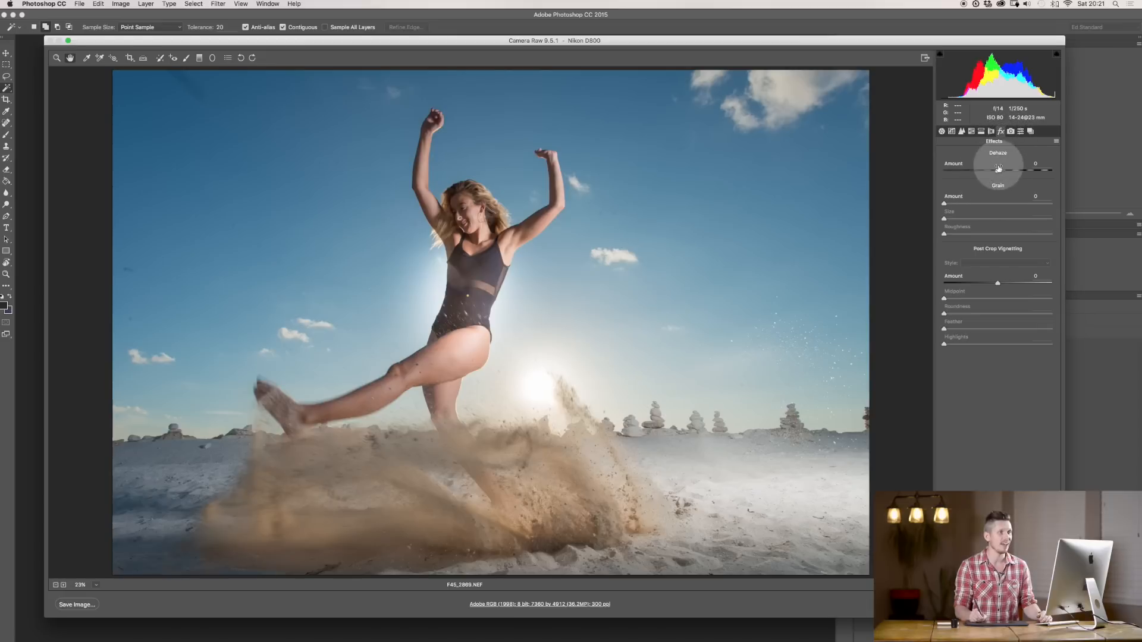
pyautogui.moveTo(998, 169); pyautogui.dragTo(1009, 169)
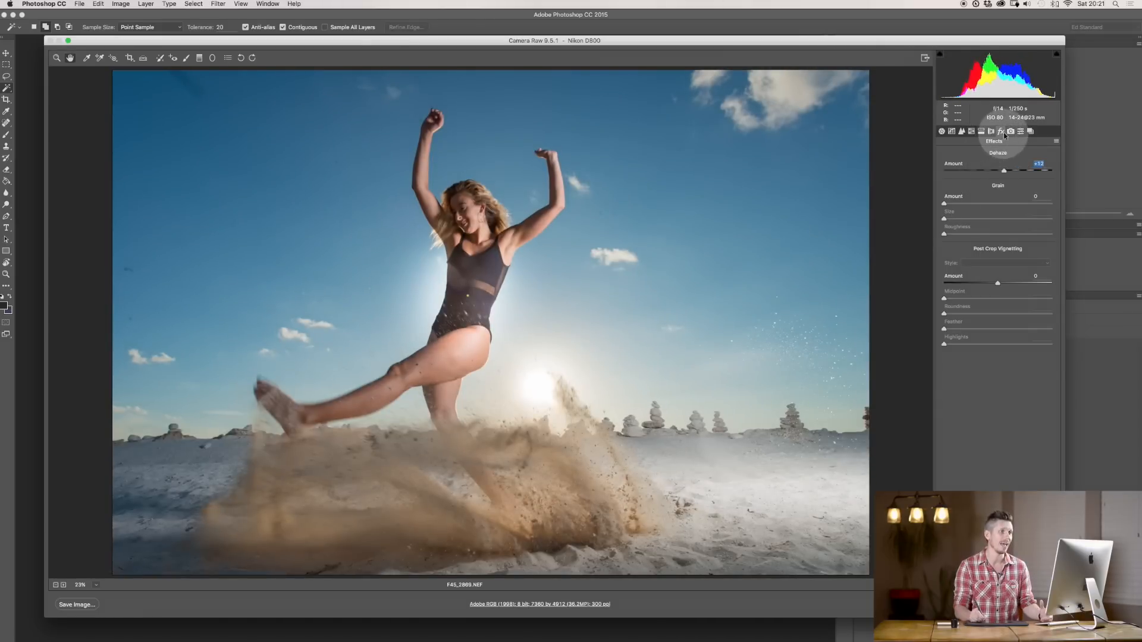
pyautogui.click(1020, 131)
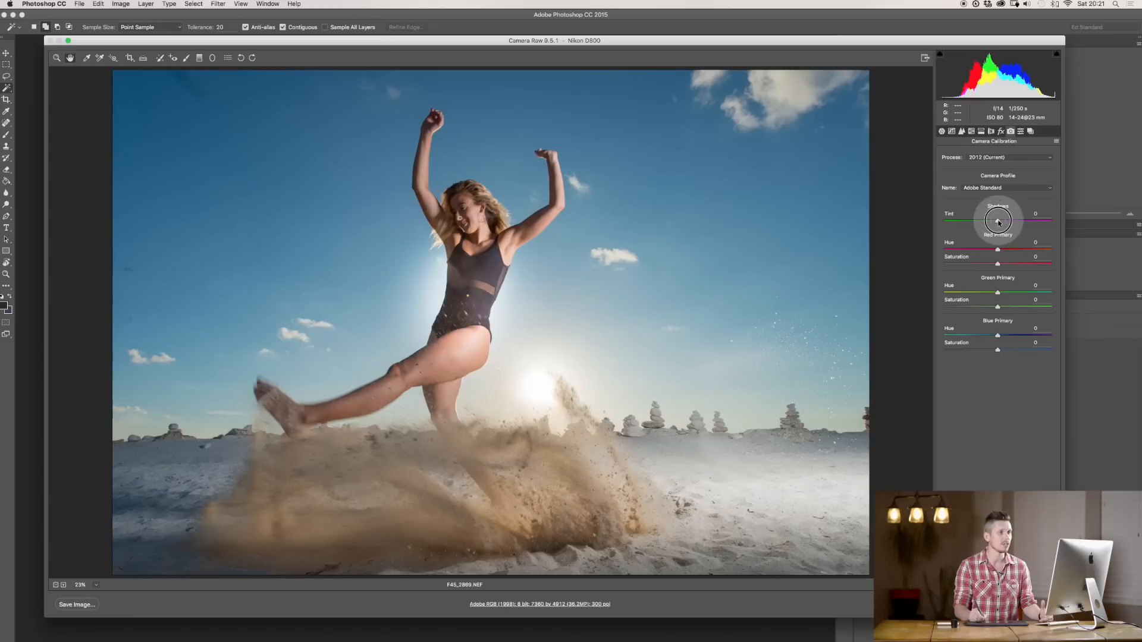
pyautogui.moveTo(998, 222); pyautogui.dragTo(990, 222)
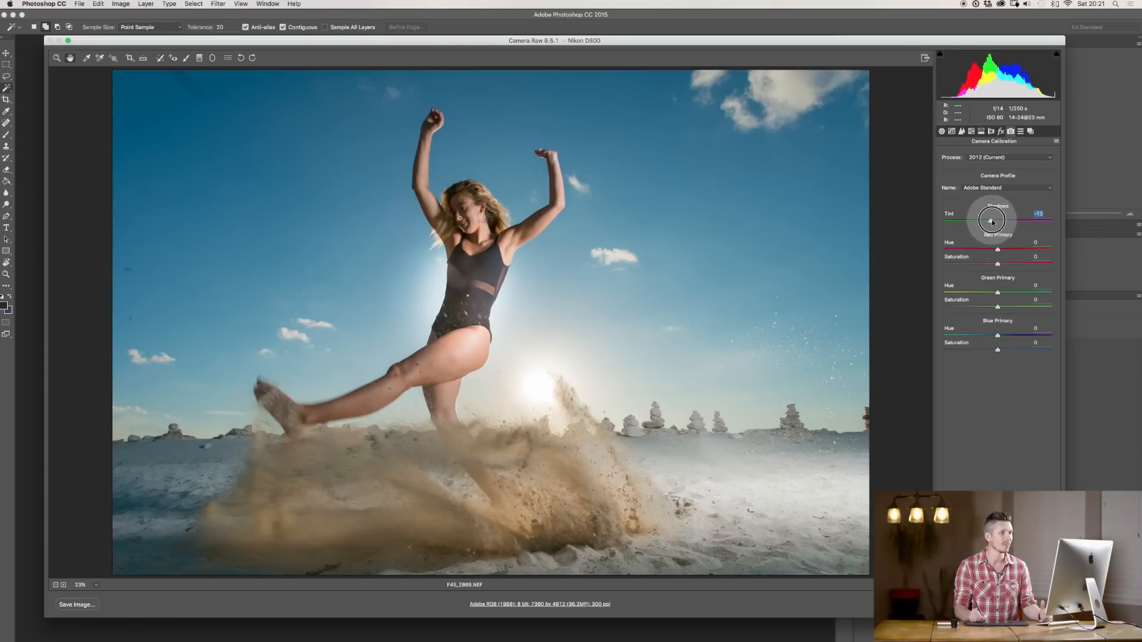
pyautogui.moveTo(990, 222); pyautogui.dragTo(1009, 222)
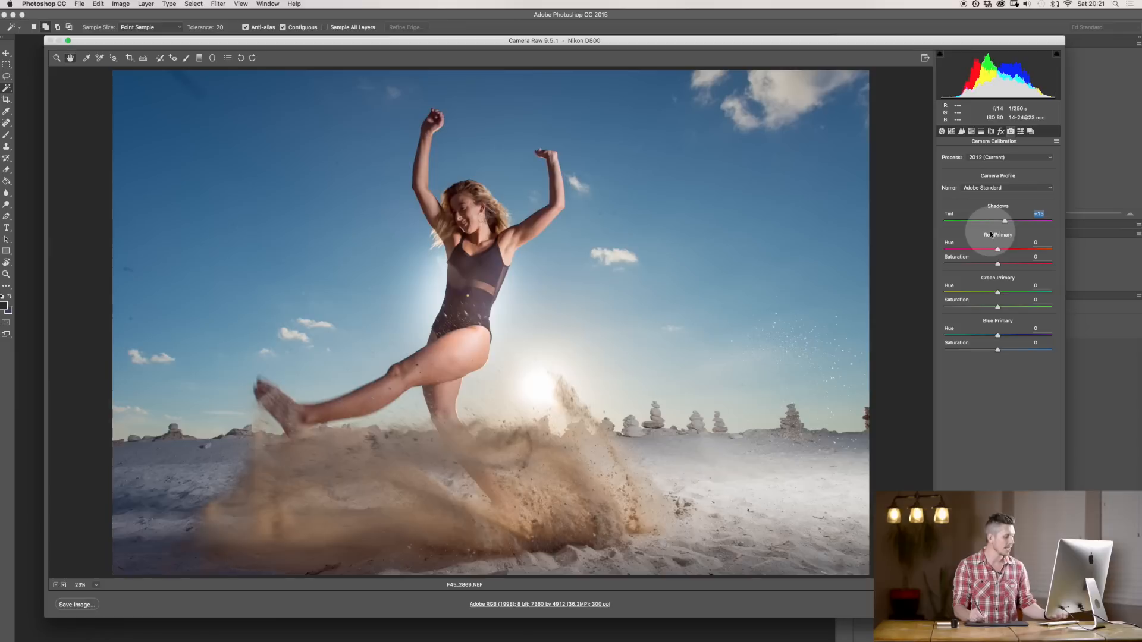
pyautogui.moveTo(1008, 221); pyautogui.dragTo(997, 221)
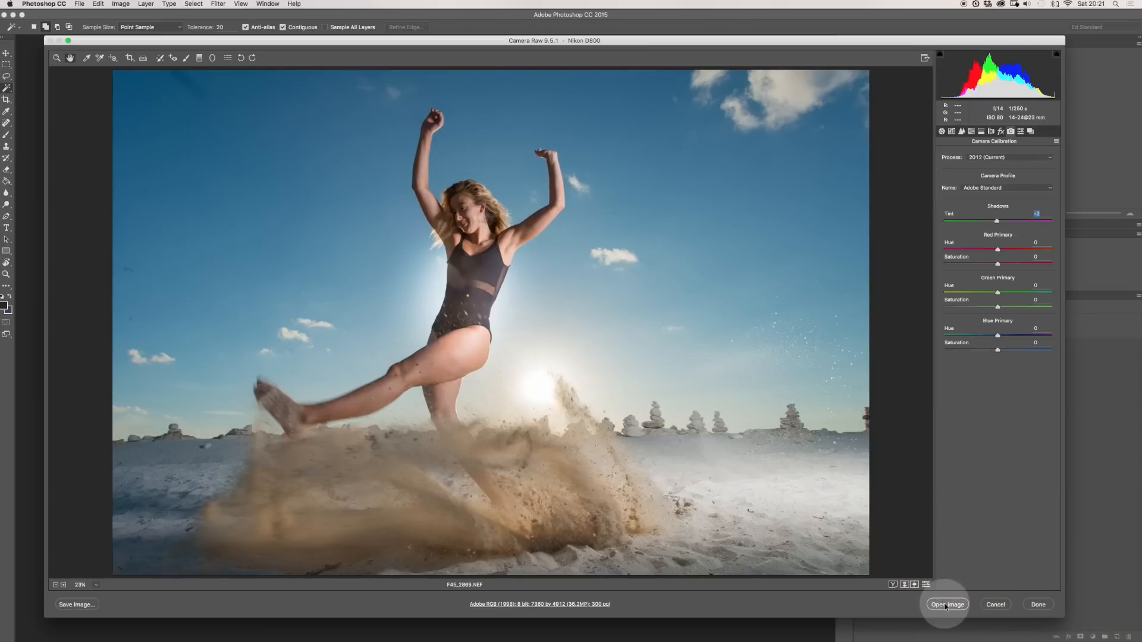
# Open the edited photo in Photoshop, keeping its embedded Adobe RGB profile.
pyautogui.click(946, 604)
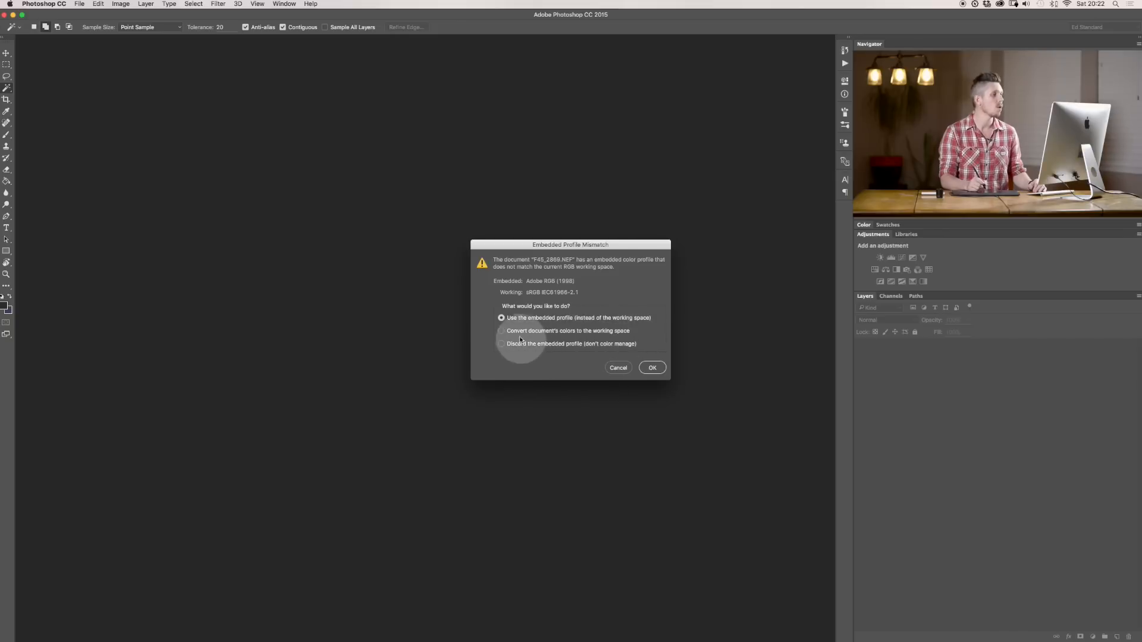
pyautogui.click(501, 331)
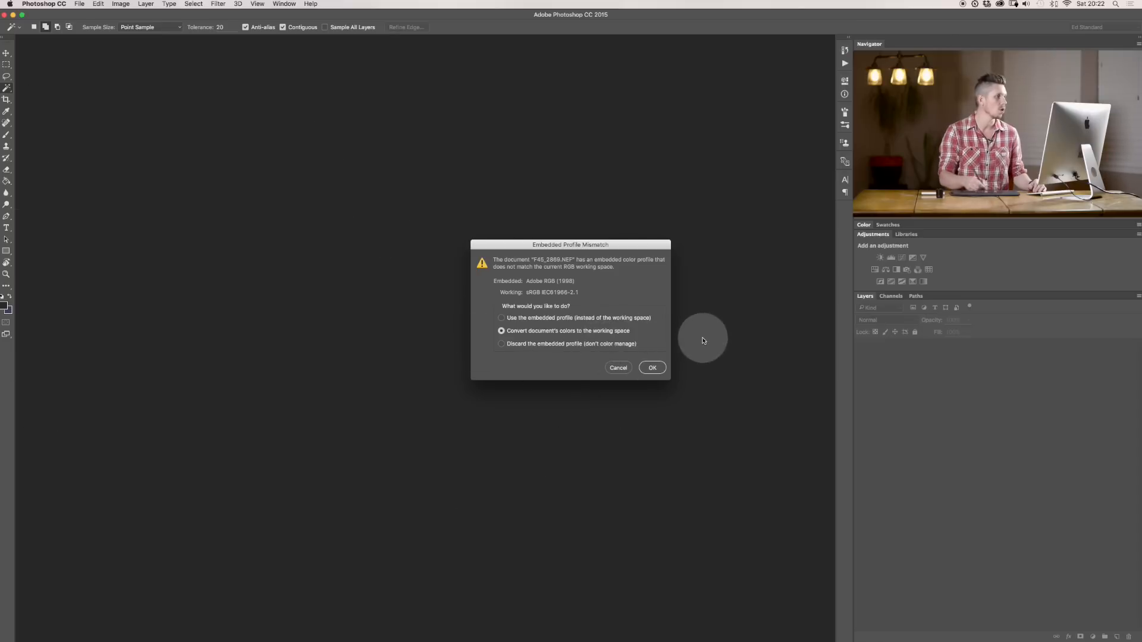
pyautogui.click(501, 318)
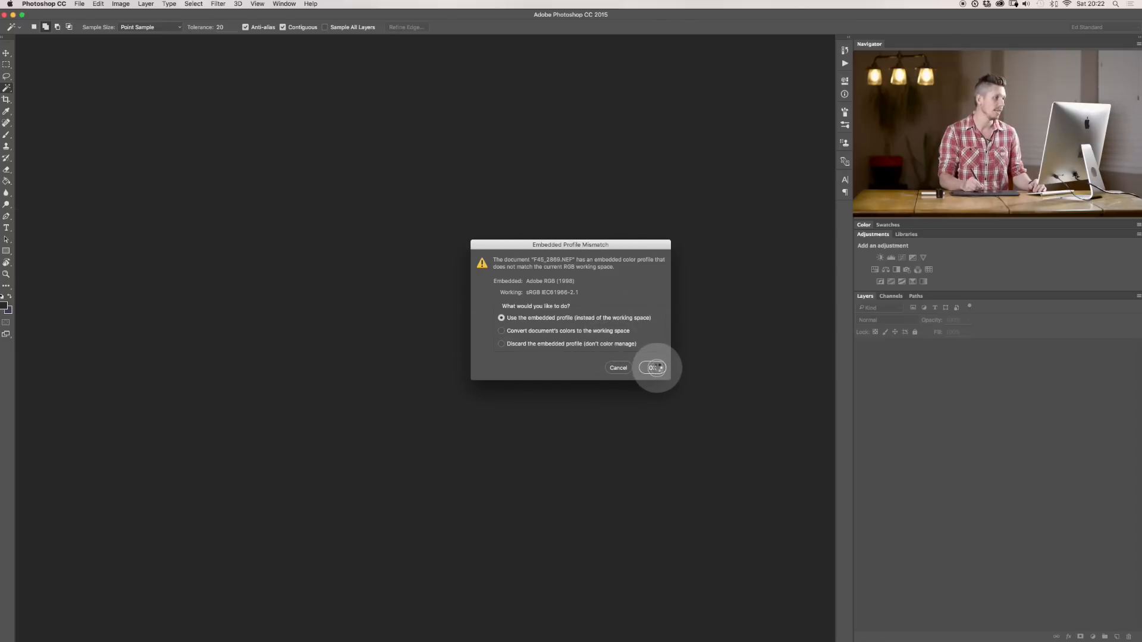
pyautogui.click(652, 368)
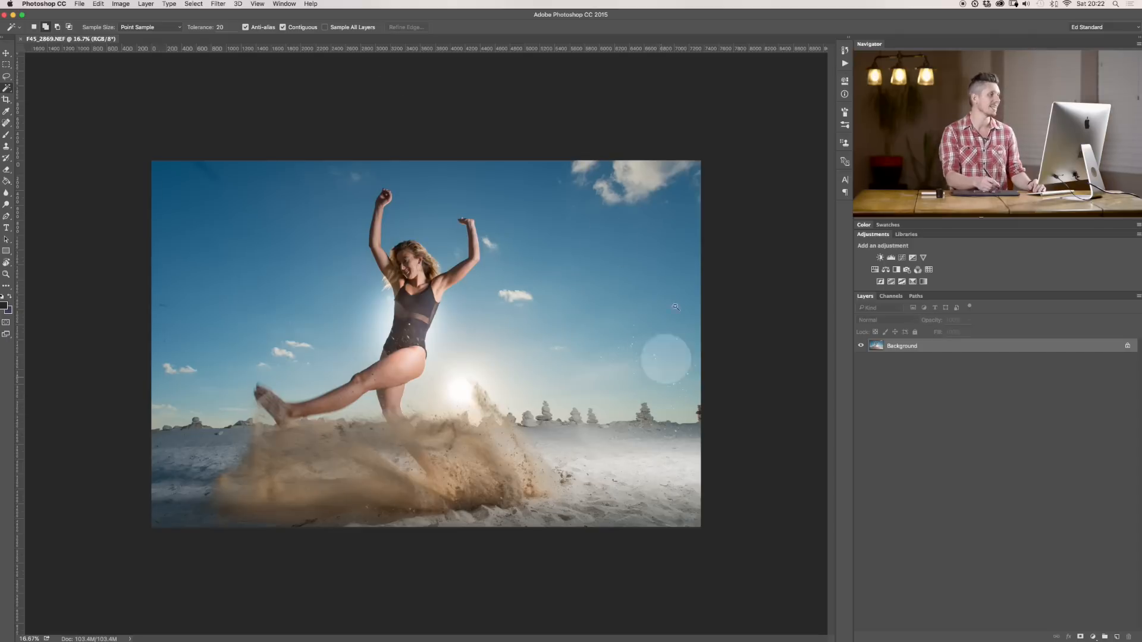
pyautogui.moveTo(367, 451)
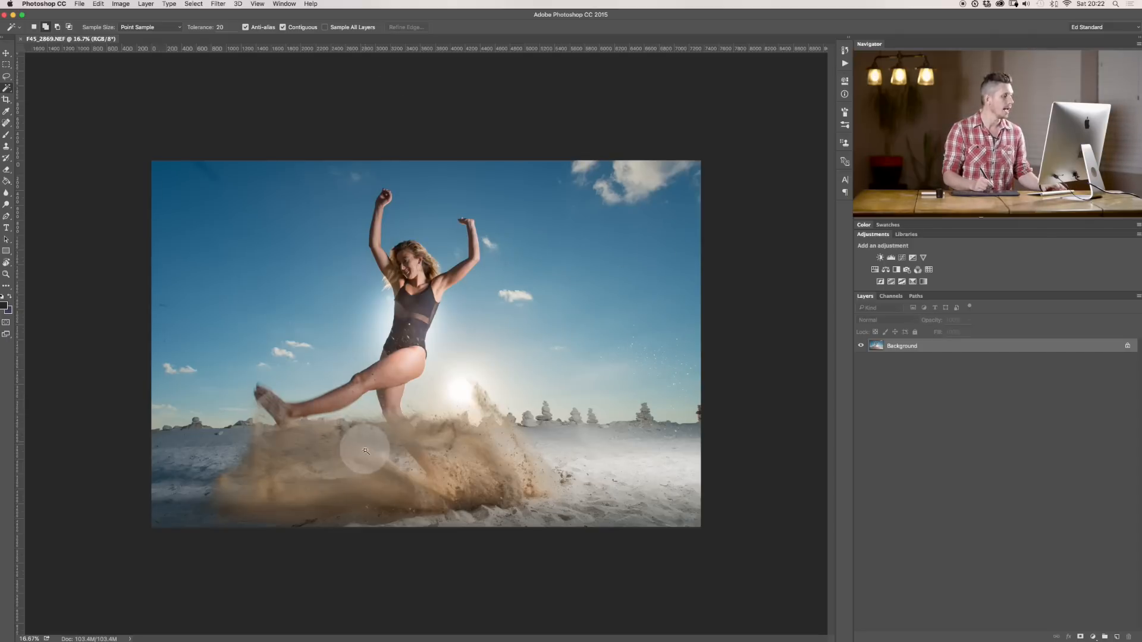
pyautogui.moveTo(413, 491)
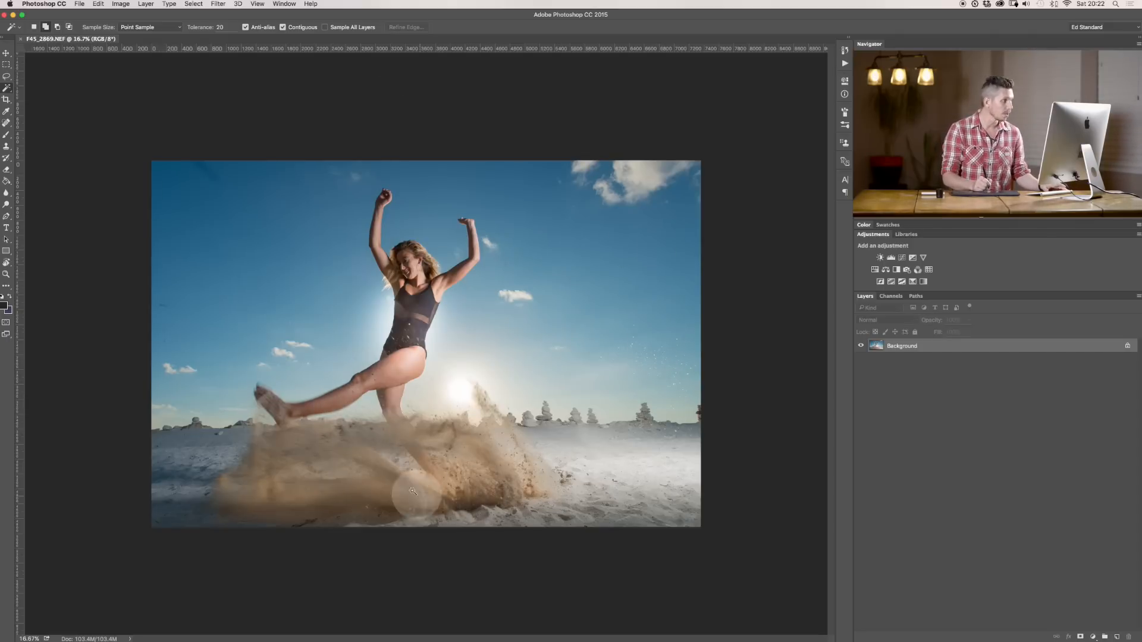
pyautogui.moveTo(625, 414)
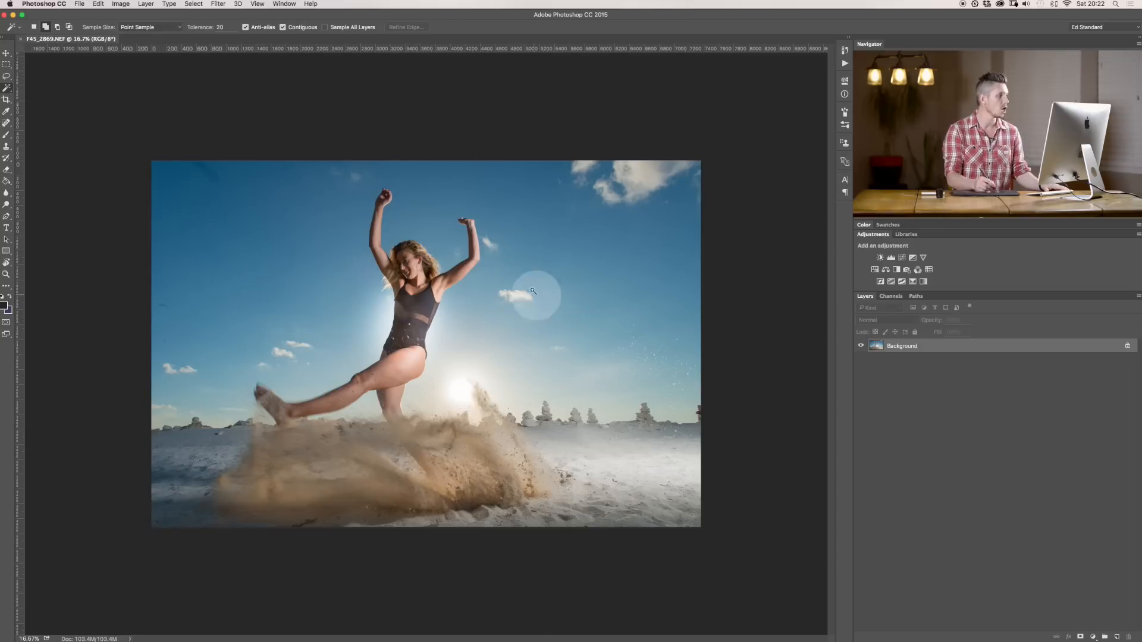
pyautogui.moveTo(599, 310)
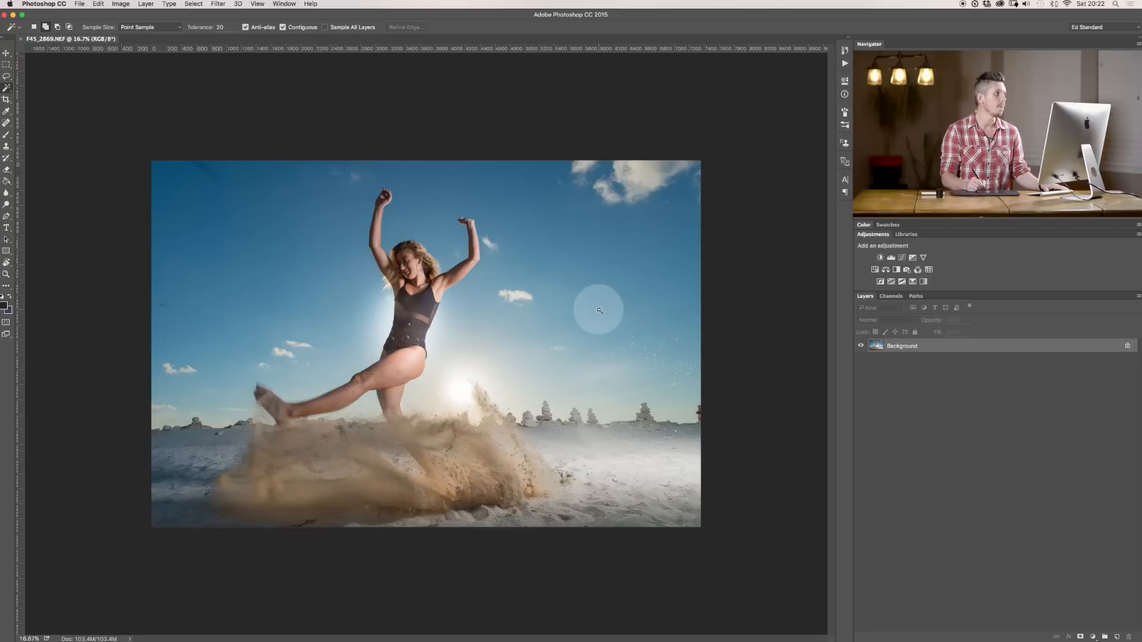
pyautogui.moveTo(591, 315)
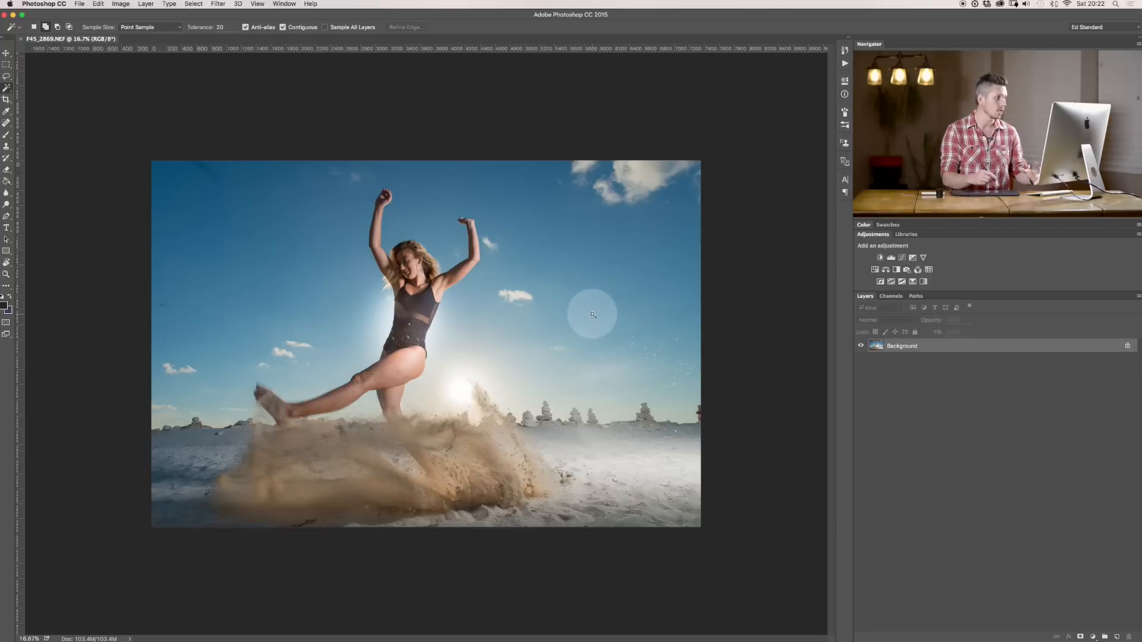
pyautogui.moveTo(513, 442)
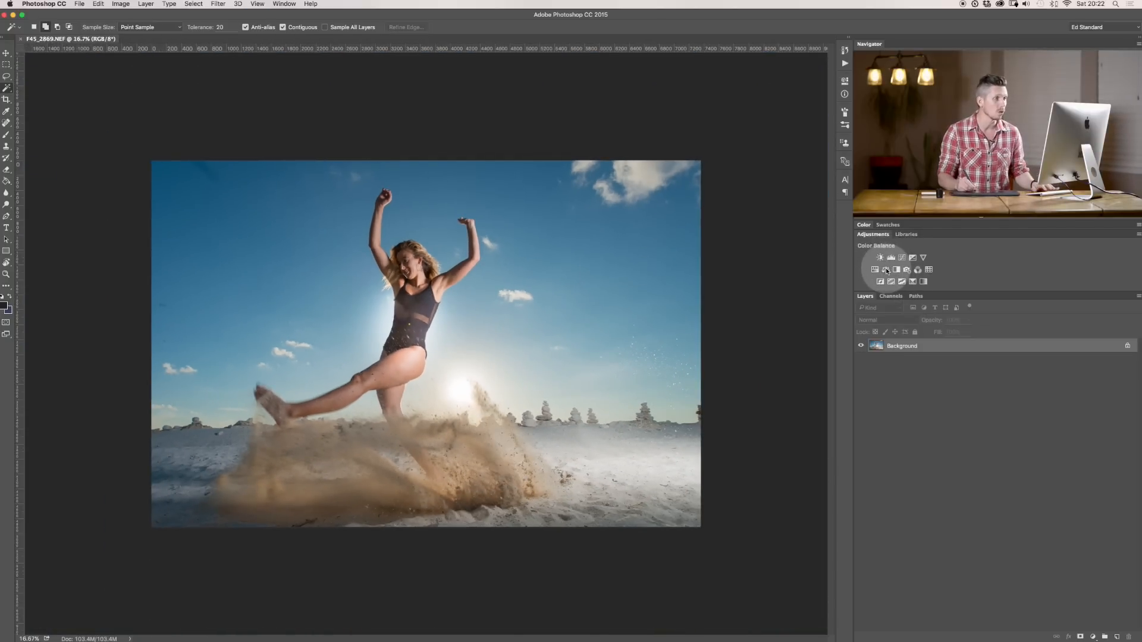
# Add a Color Balance layer with Magenta–Green shifted, then hide it and select Background.
pyautogui.click(881, 258)
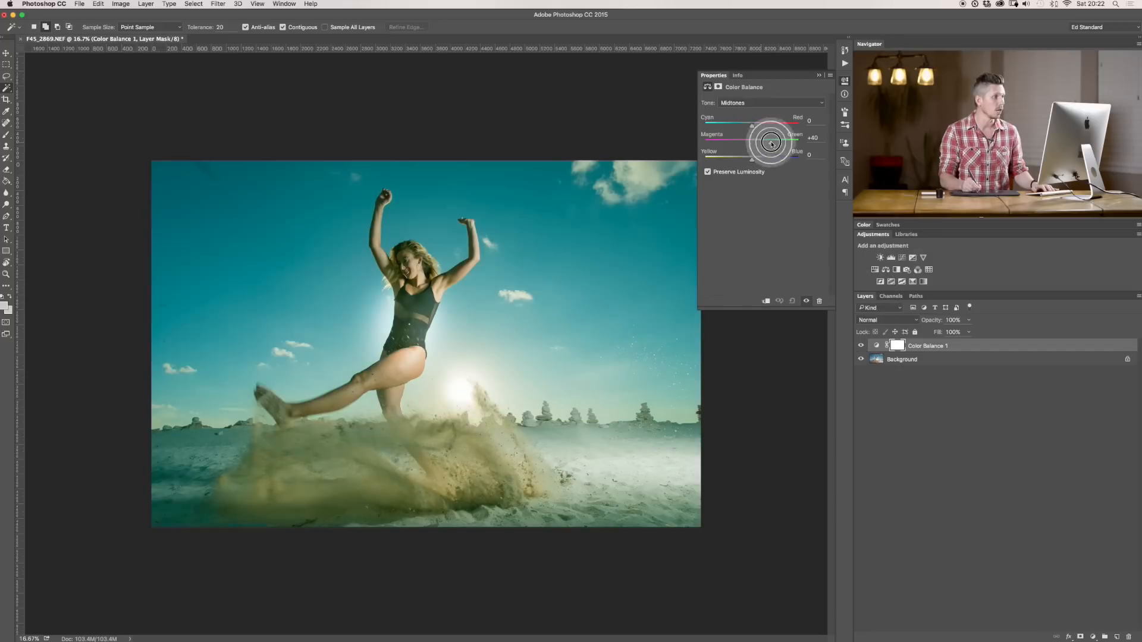
pyautogui.moveTo(771, 143); pyautogui.dragTo(743, 143)
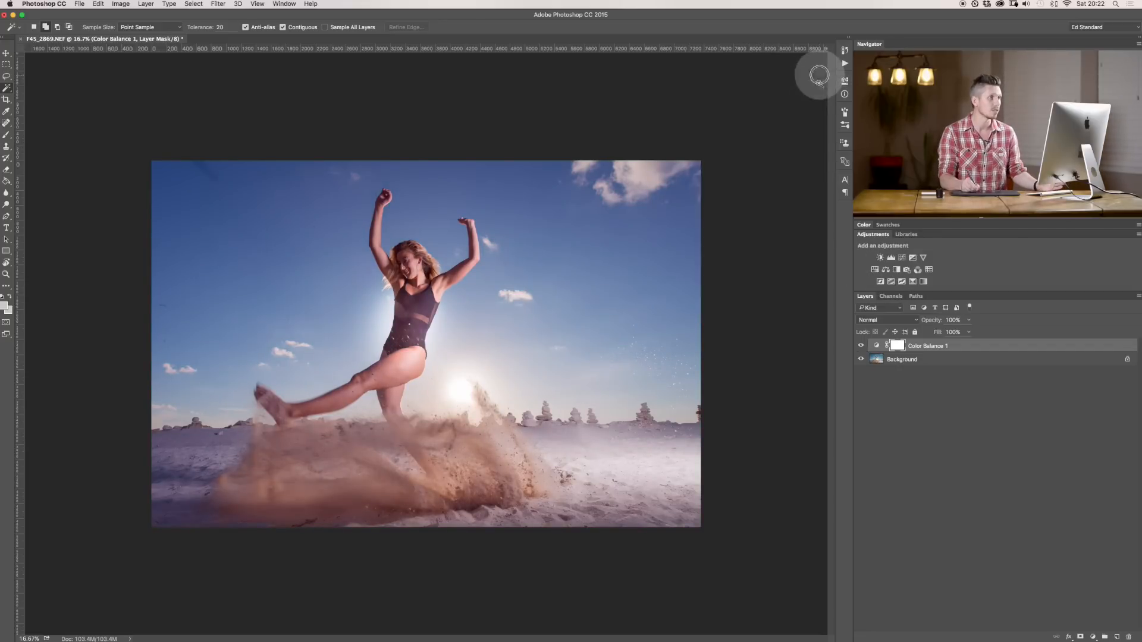
pyautogui.click(876, 358)
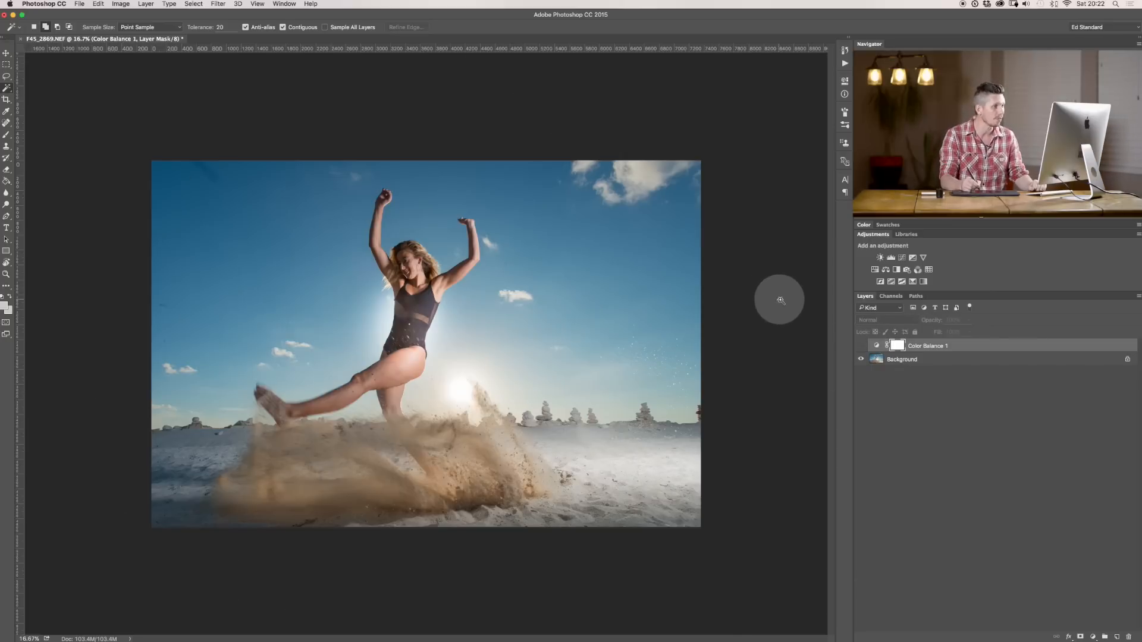
pyautogui.click(902, 359)
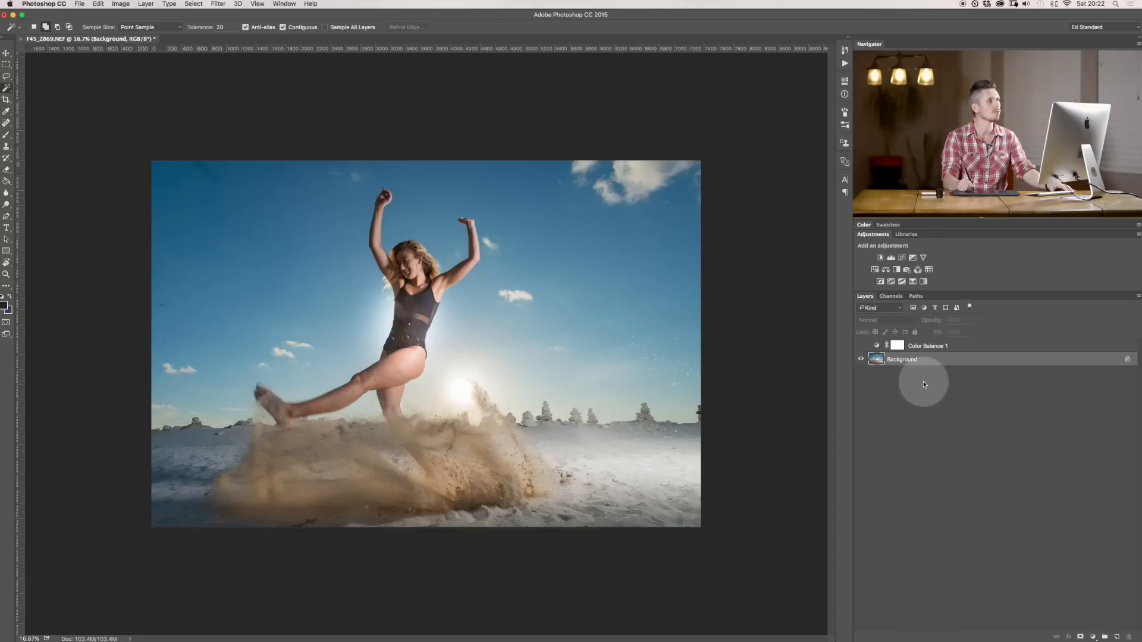
pyautogui.click(901, 359)
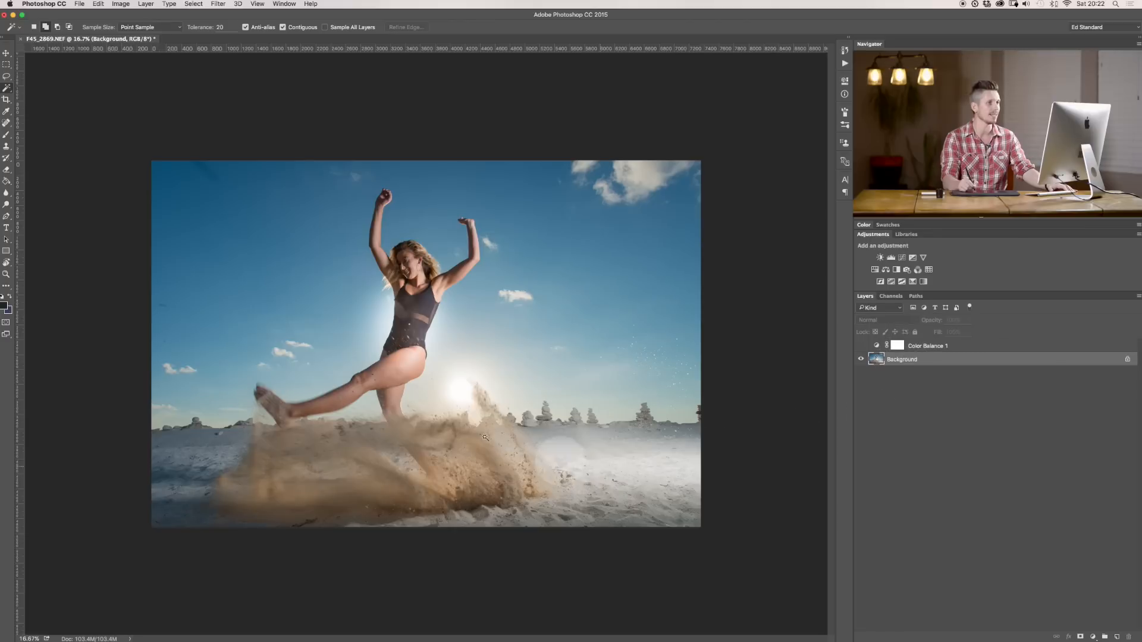
# Split-tone via Camera Raw Filter: highlights hue 62, shadows hue 260, balance +32.
pyautogui.click(218, 4)
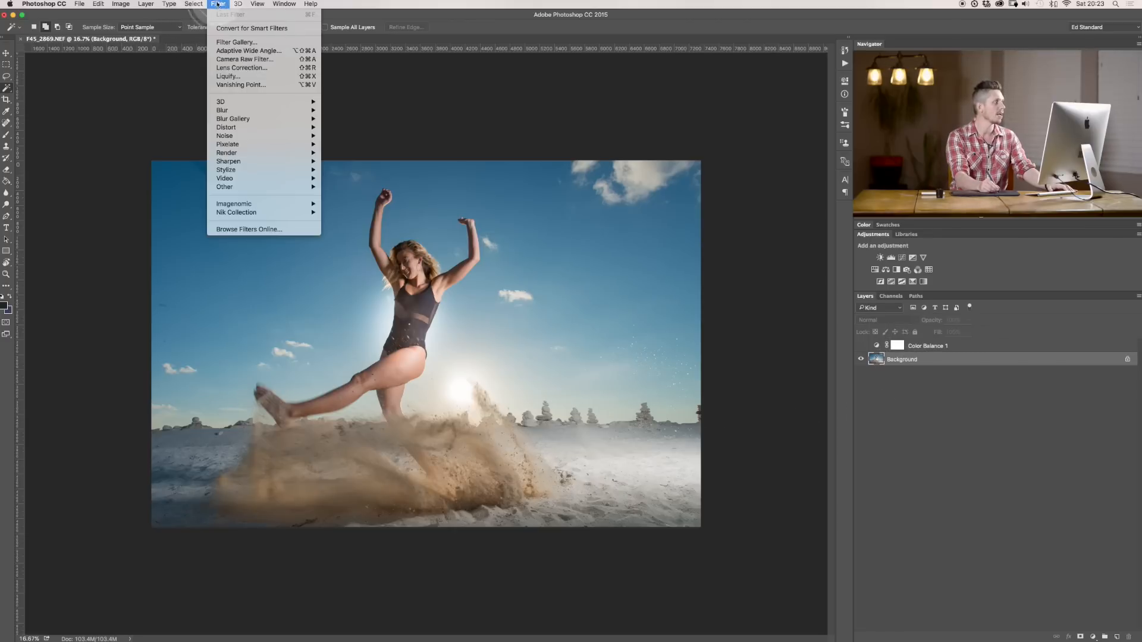
pyautogui.moveTo(244, 59)
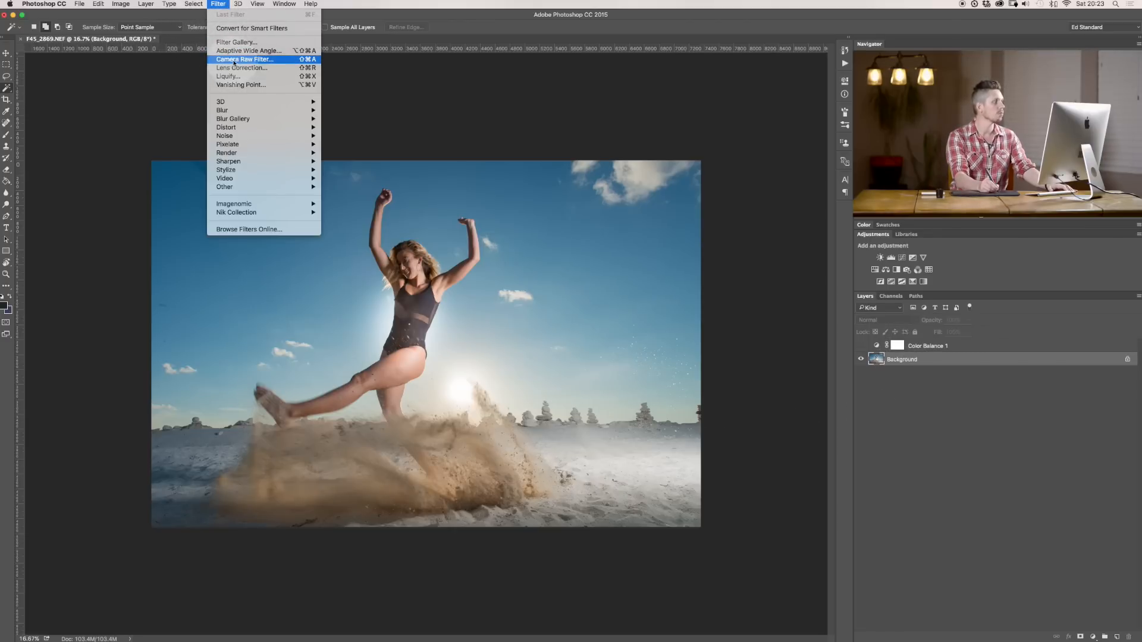
pyautogui.click(243, 59)
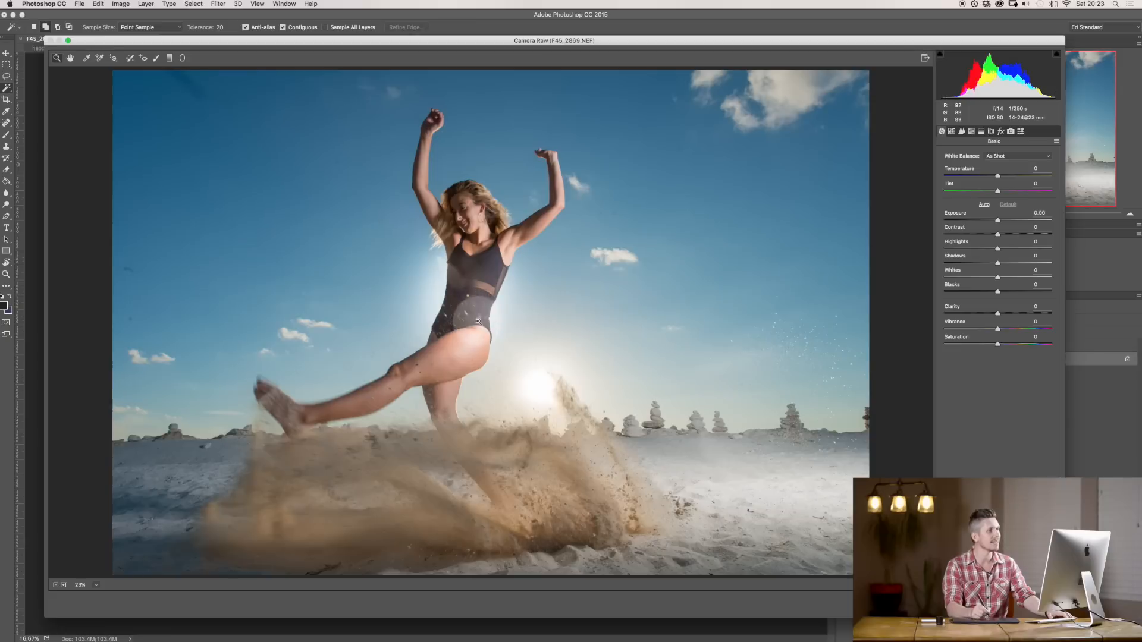
pyautogui.moveTo(737, 405)
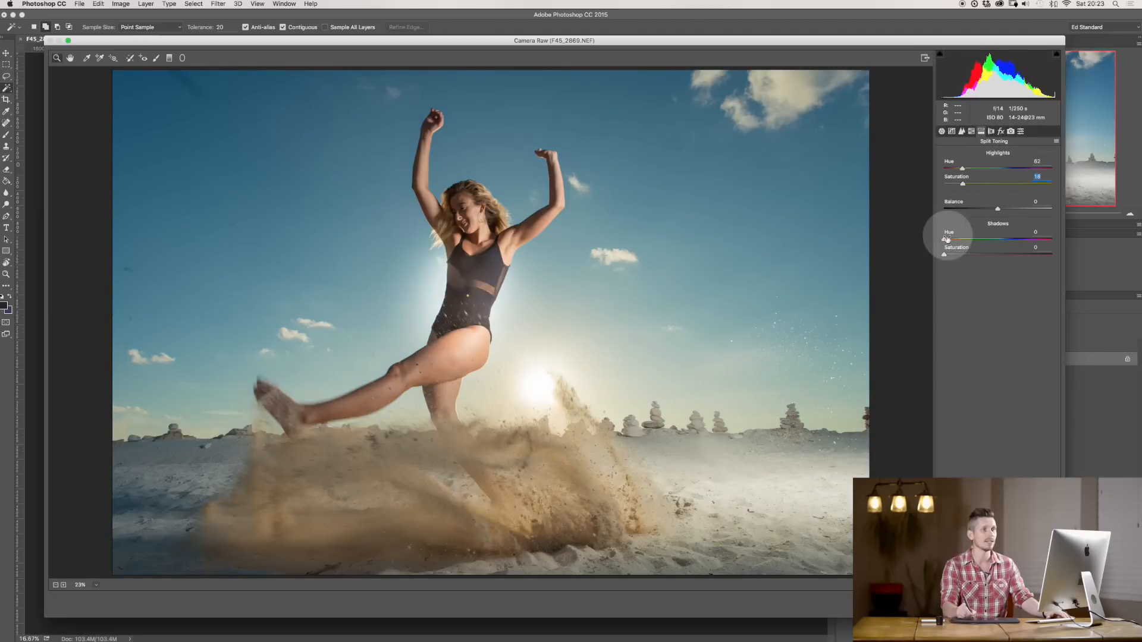
pyautogui.moveTo(951, 239); pyautogui.dragTo(1021, 239)
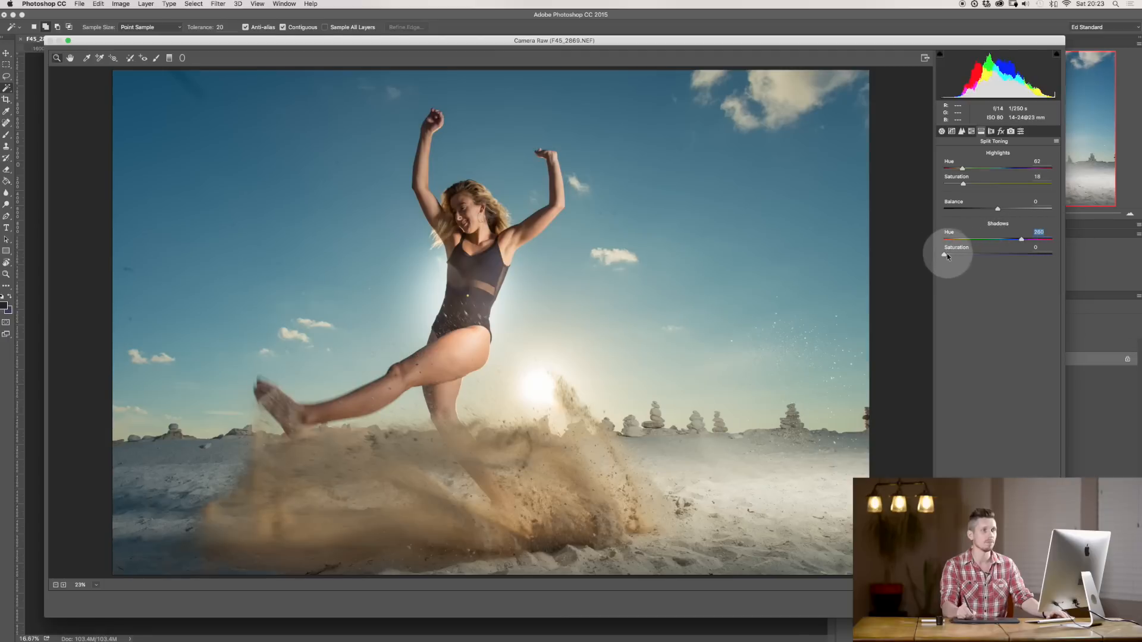
pyautogui.moveTo(963, 256); pyautogui.dragTo(987, 253)
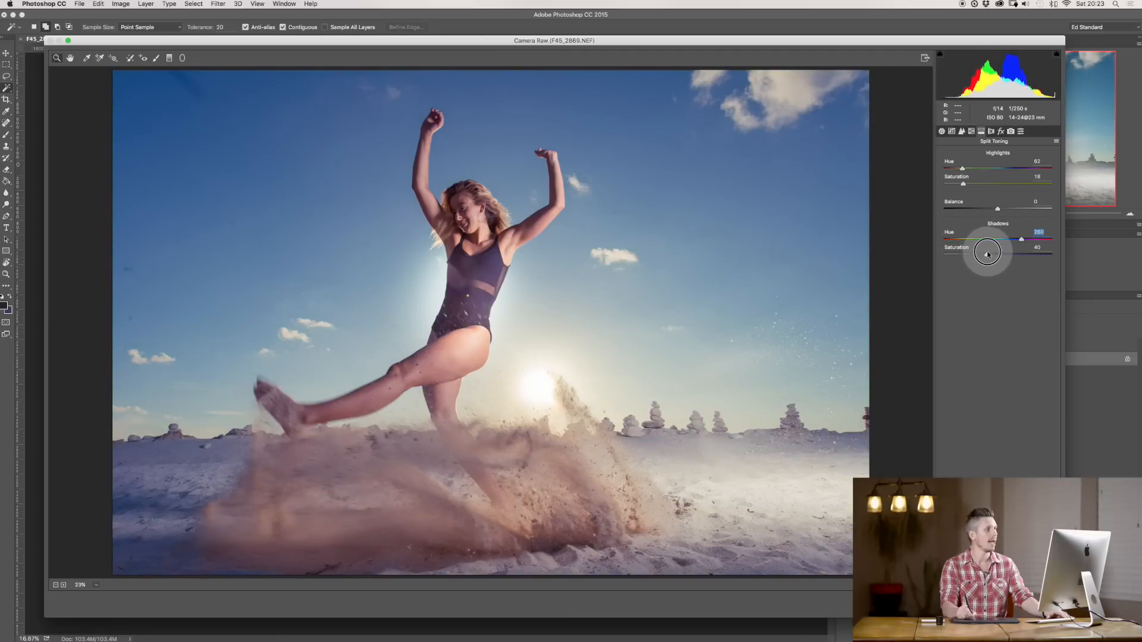
pyautogui.moveTo(997, 208); pyautogui.dragTo(997, 208)
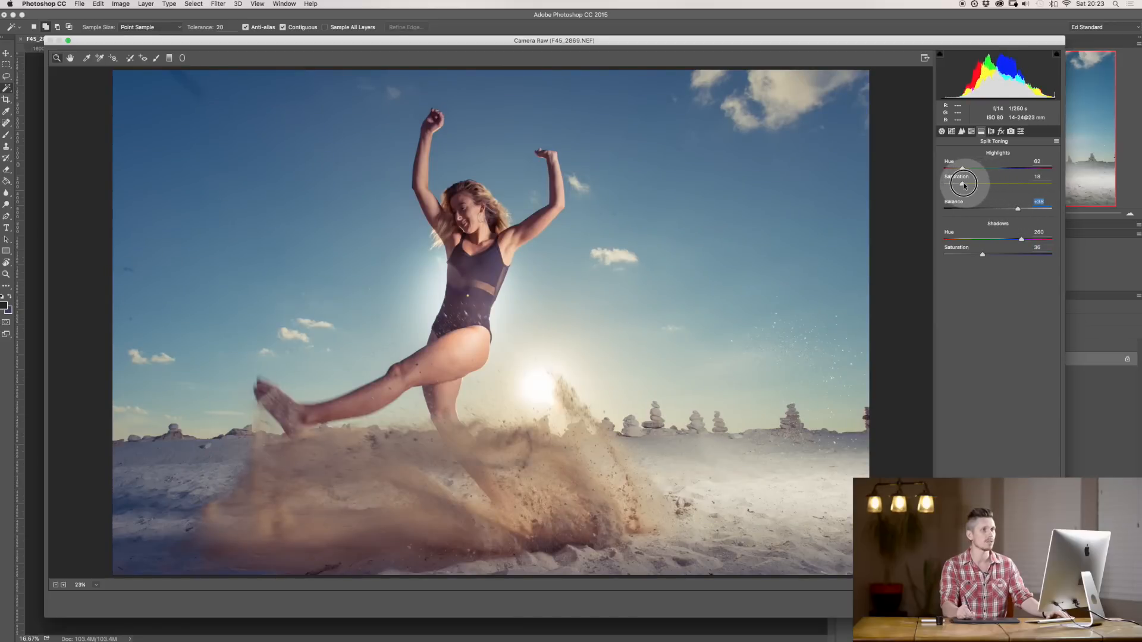
pyautogui.moveTo(972, 184); pyautogui.dragTo(979, 184)
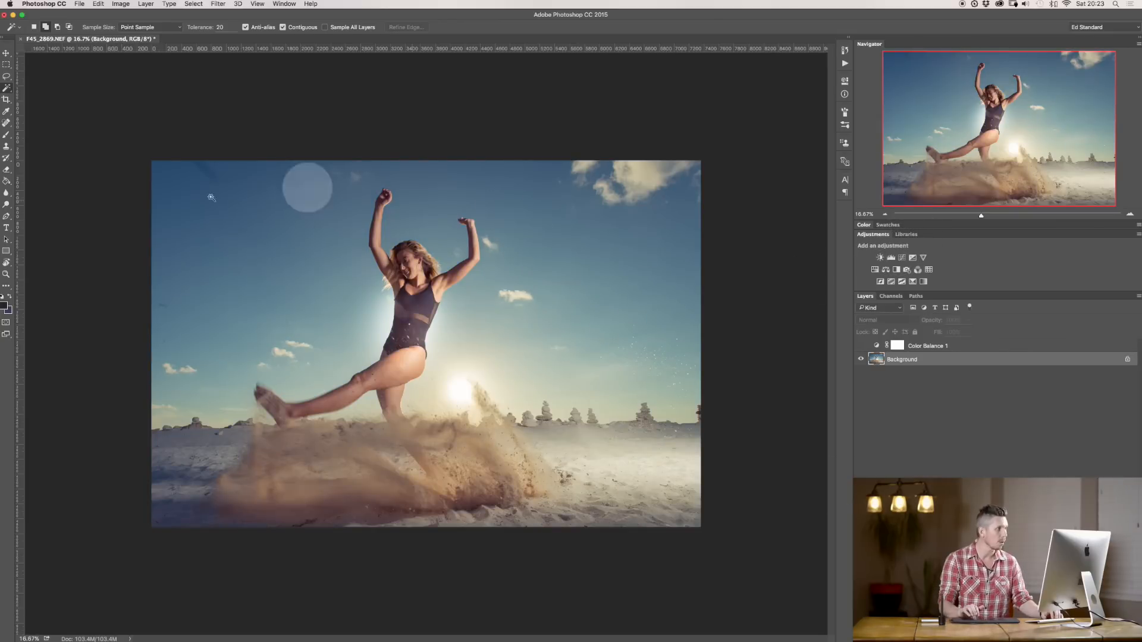
pyautogui.moveTo(488, 239)
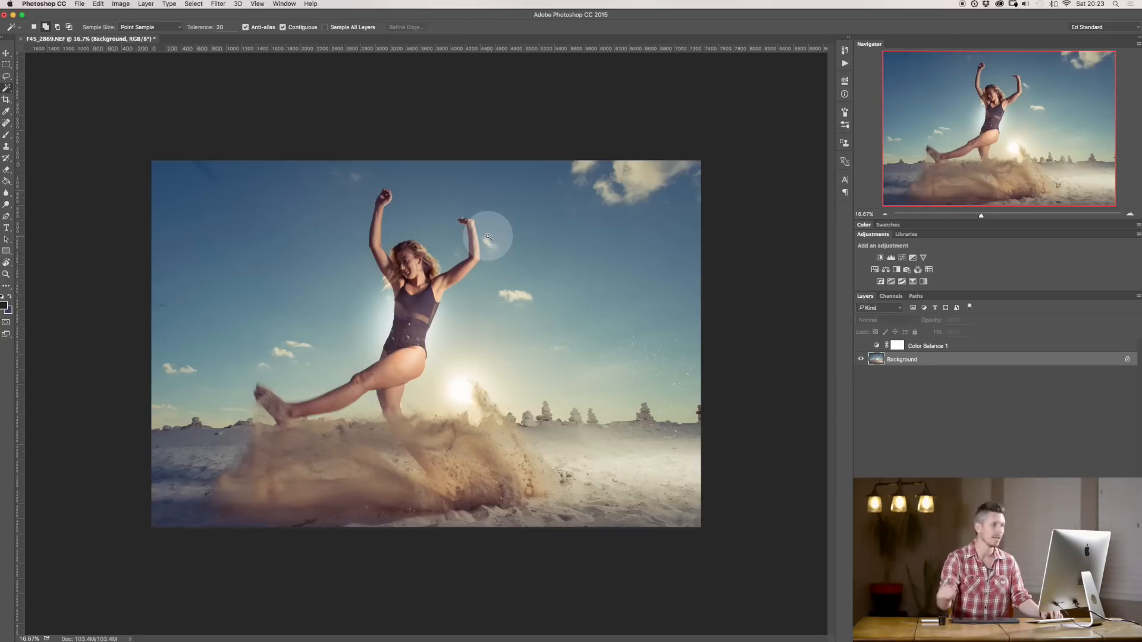